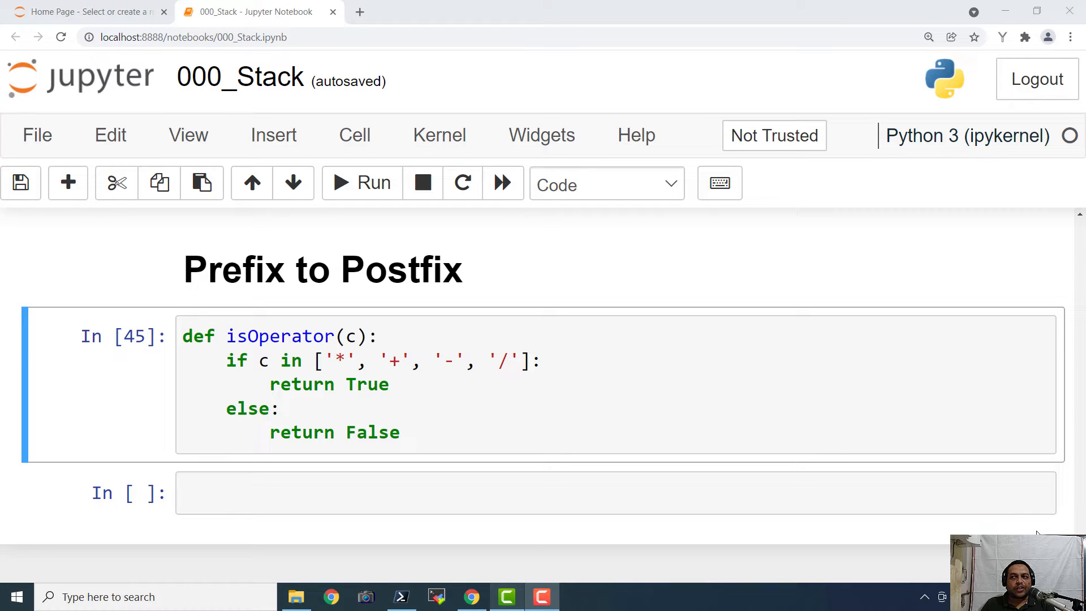
Step: Enter the prefix test string s = "*-A/BC-/AKL" in a new cell
scroll(down, 3)
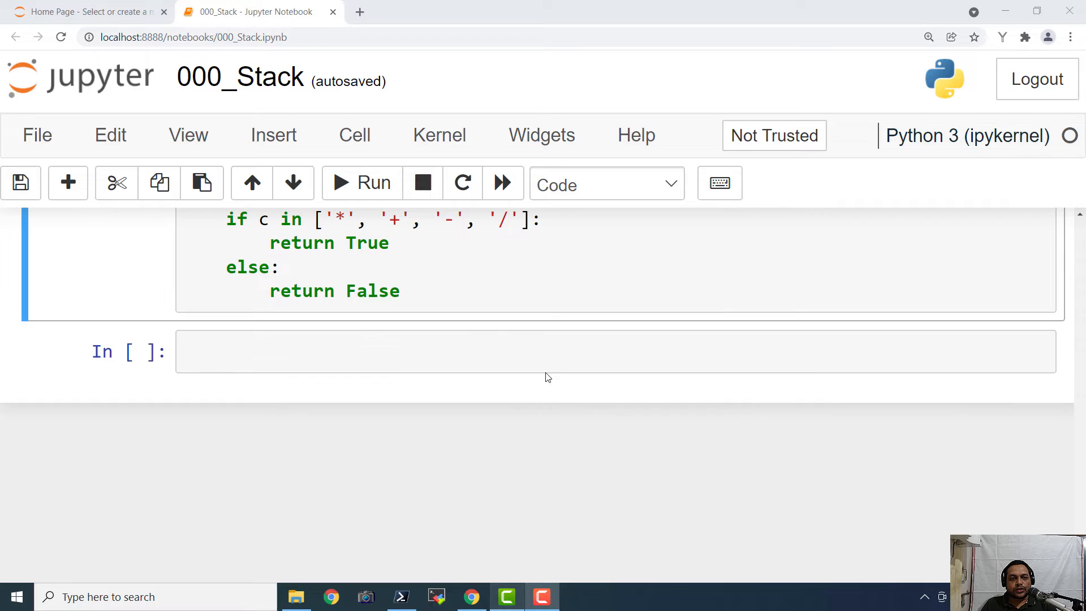
text(s =)
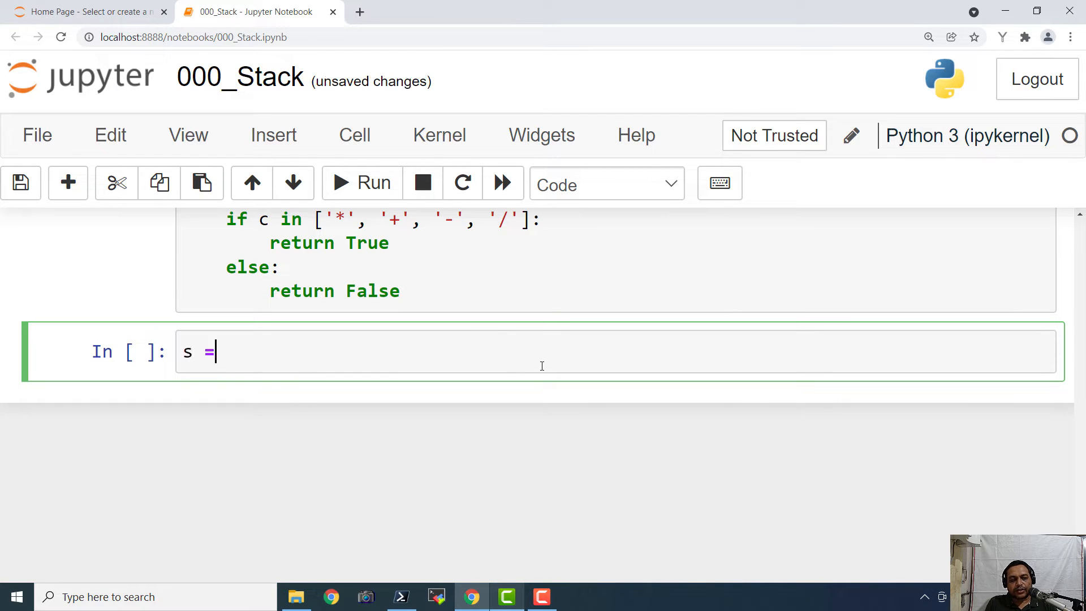
text("")
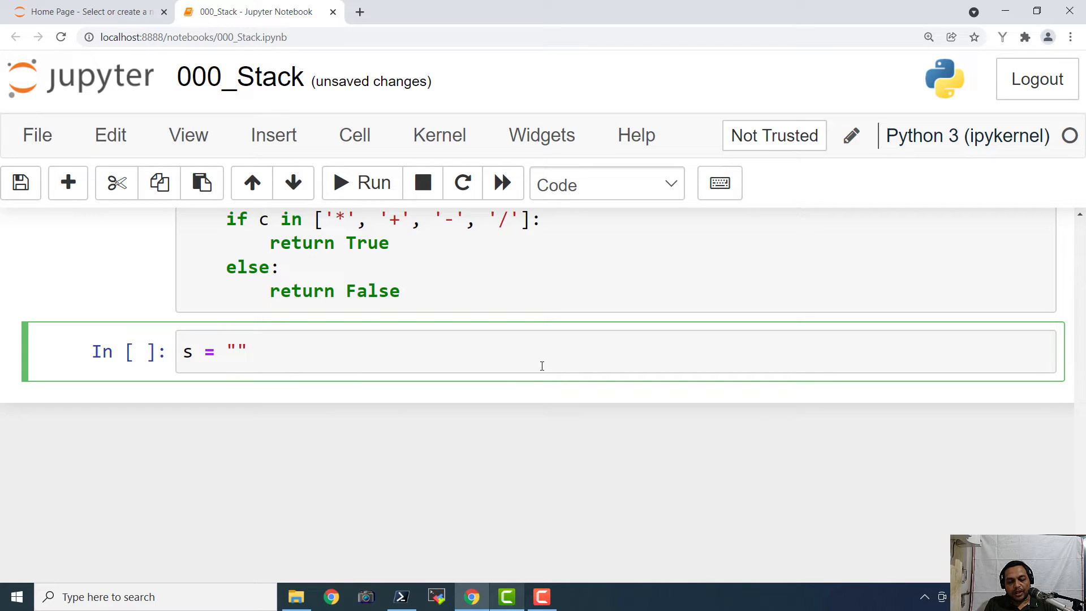
text(*)
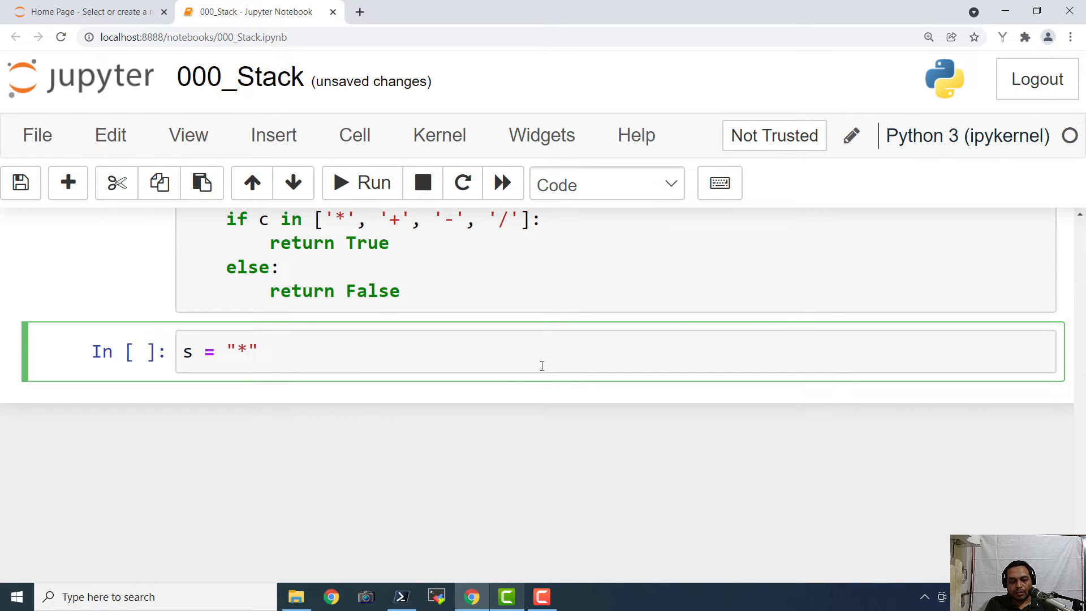
text(-A/)
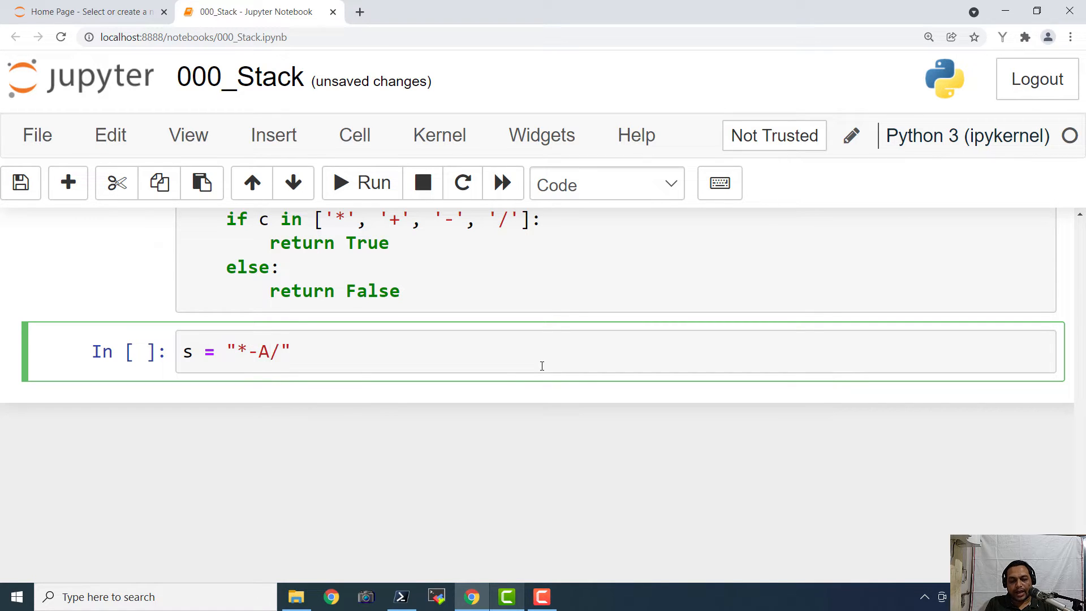
text(BC)
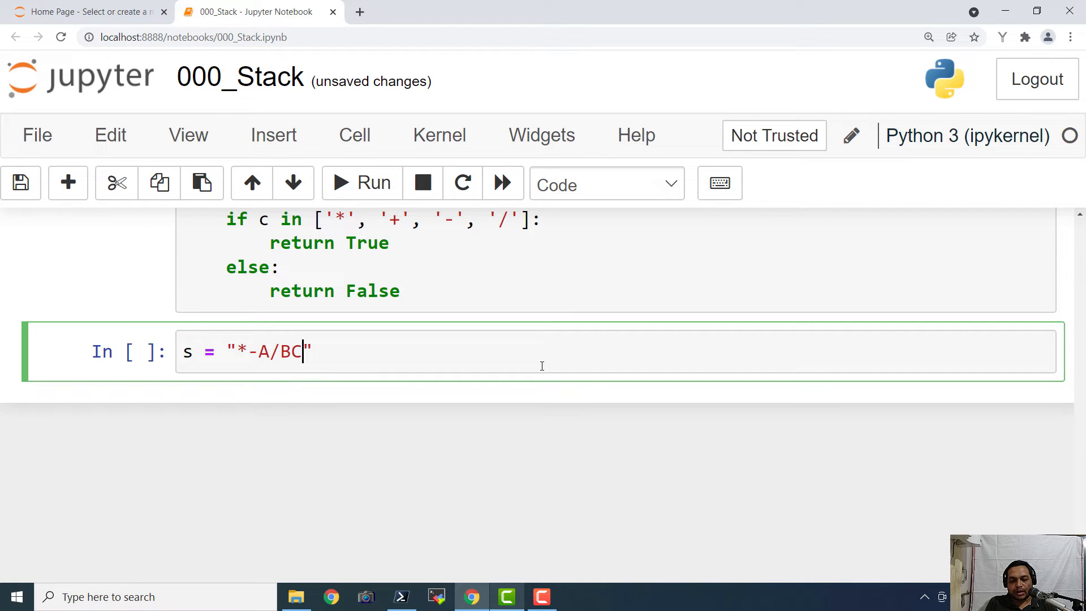
text(-/AKL)
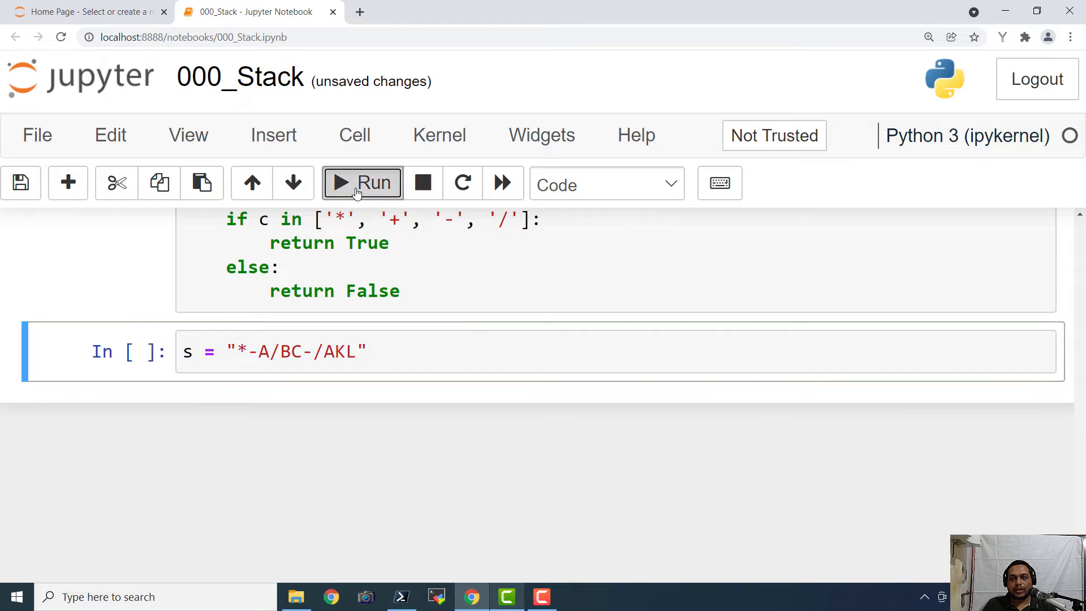
Step: Define stack = [] and add '^' to isOperator's operator list
text(stack = [)
click(616, 219)
text(, )
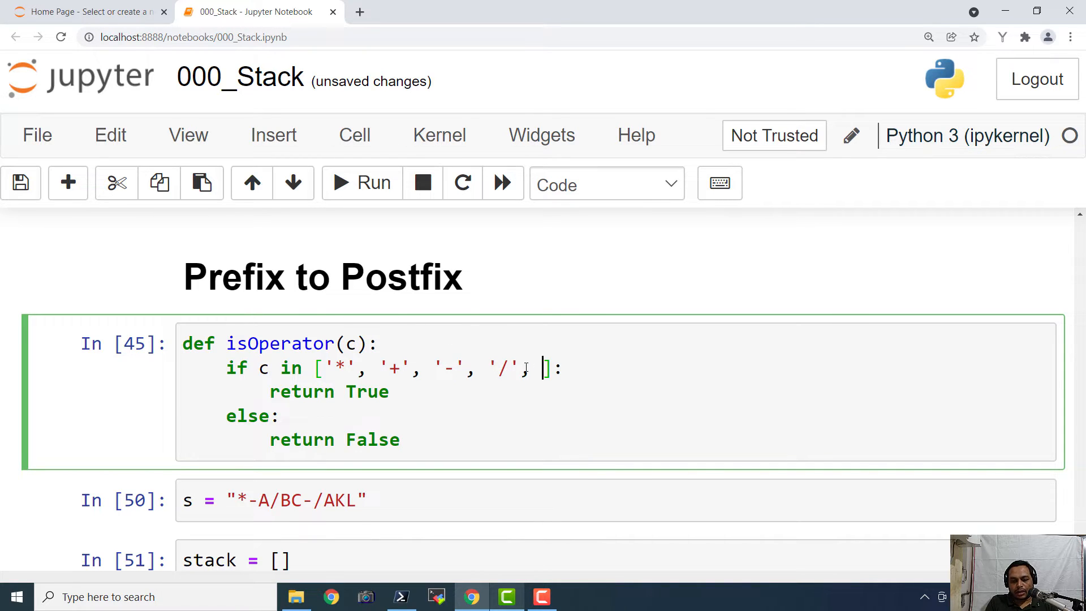
text(')
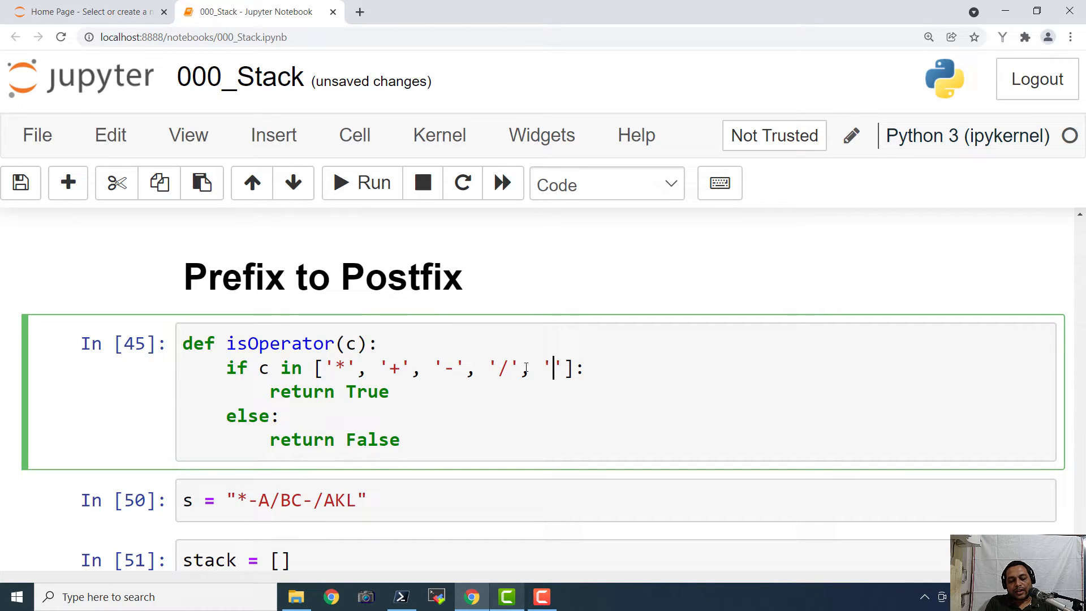
text(^)
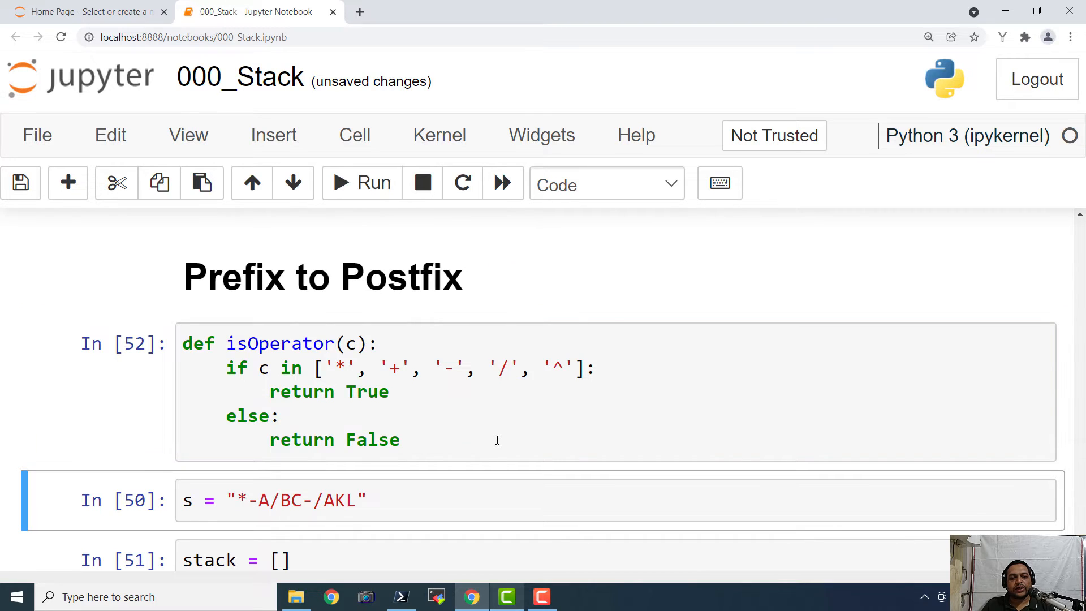
Step: Run a new cell with s = s[::-1] and print(s), giving LKA/-CB/A-*
scroll(down, 3)
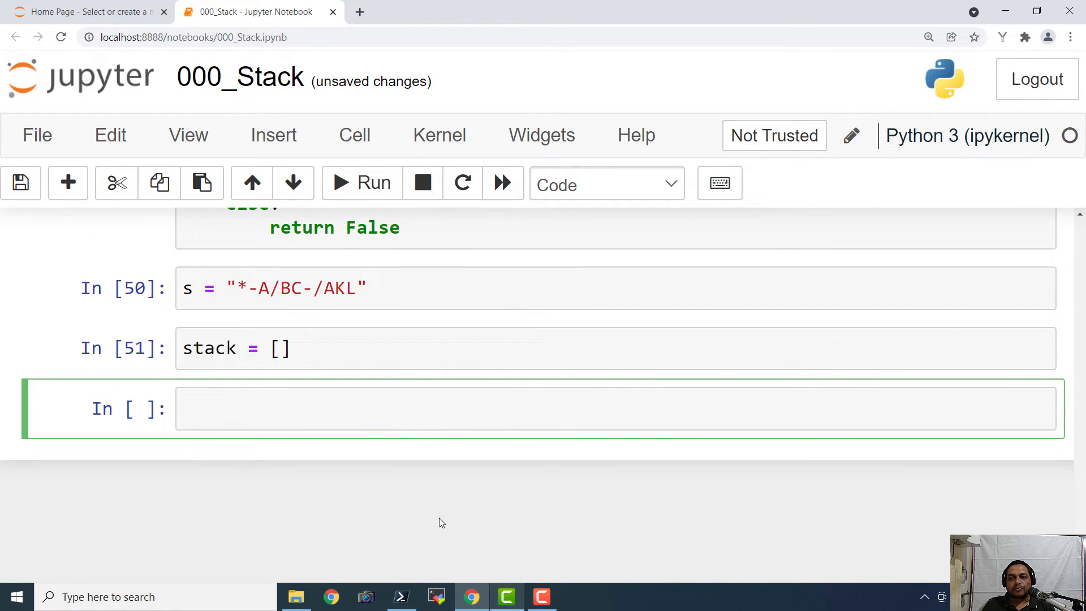
text(s)
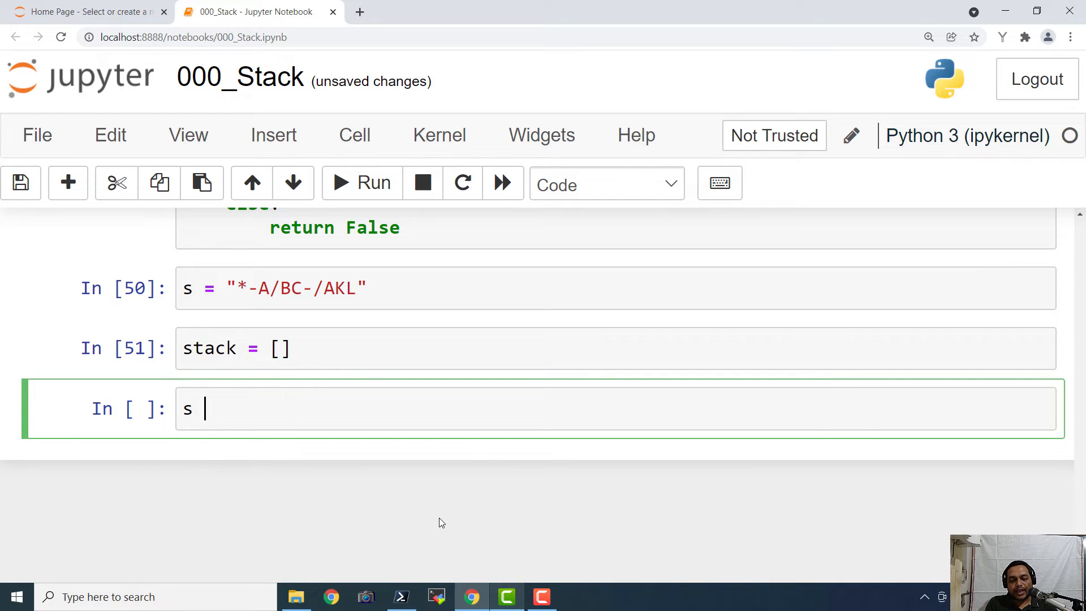
text(=)
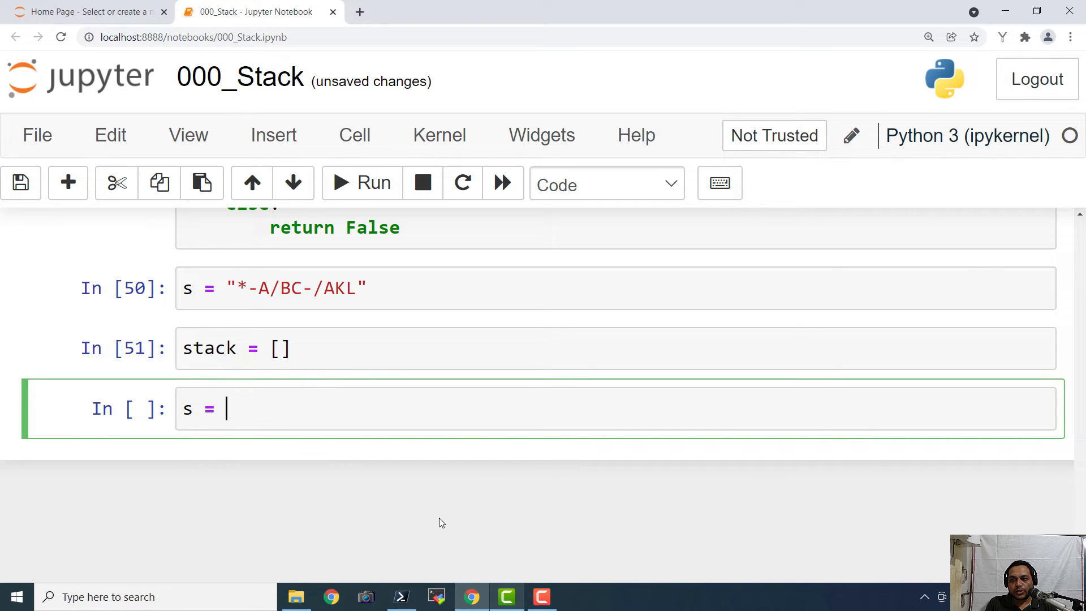
text(s)
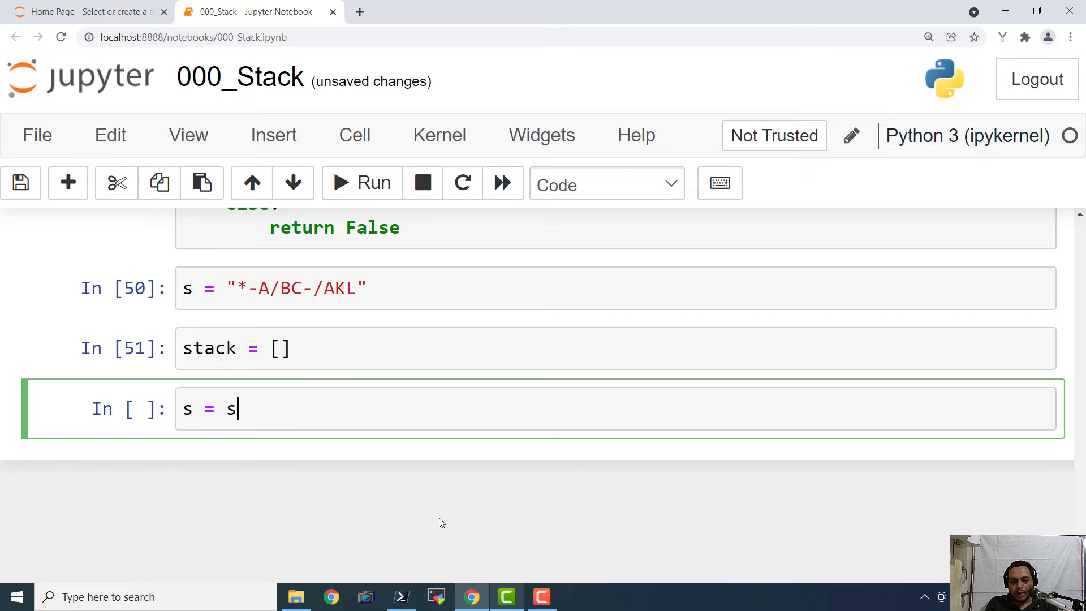
text([::-1])
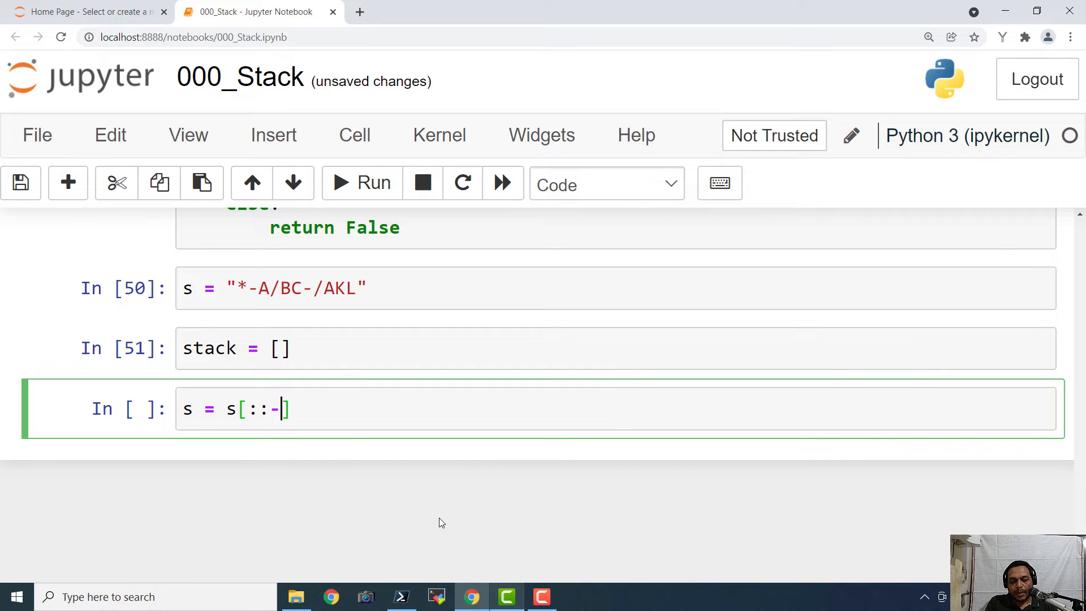
text(1)
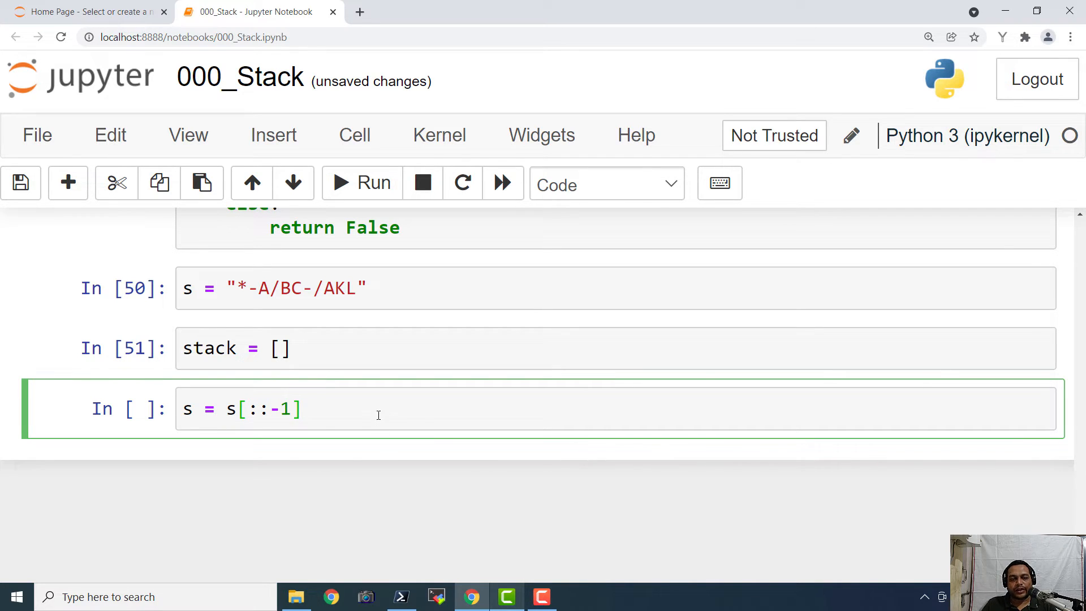
text(p)
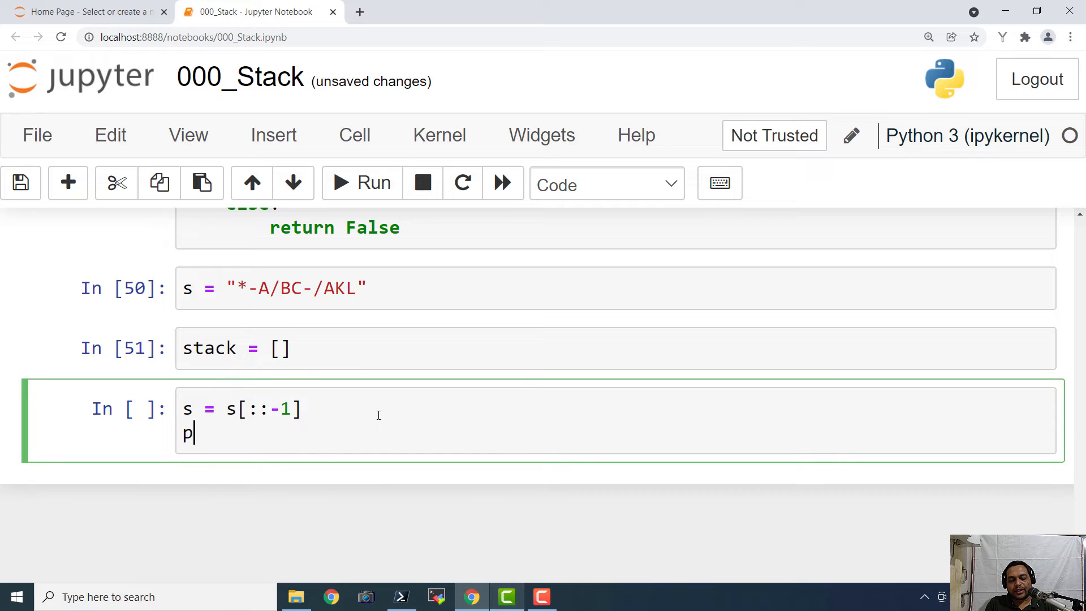
text(rint())
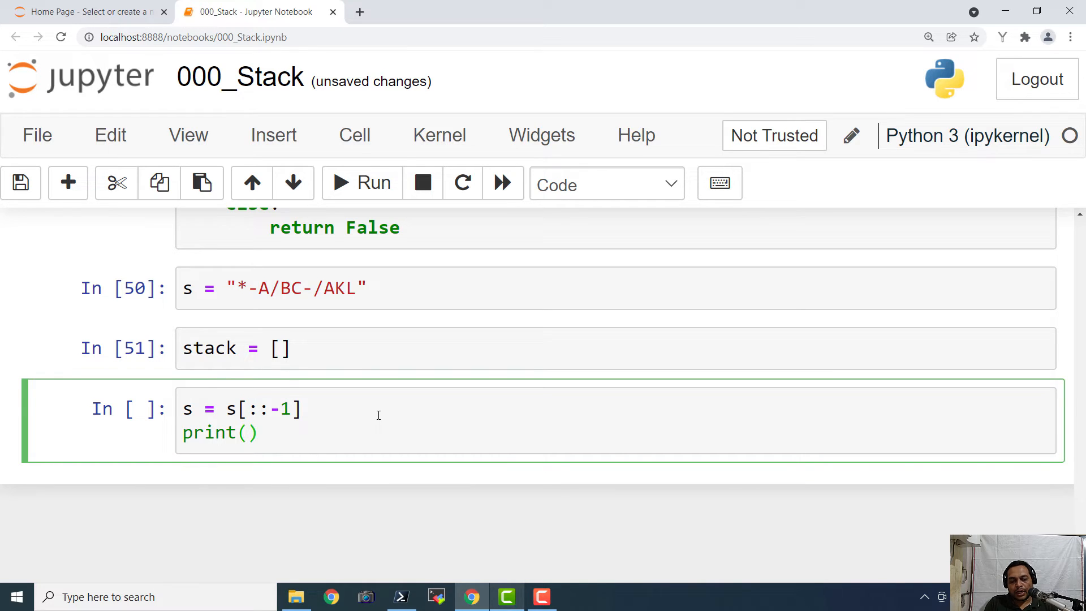
text(s)
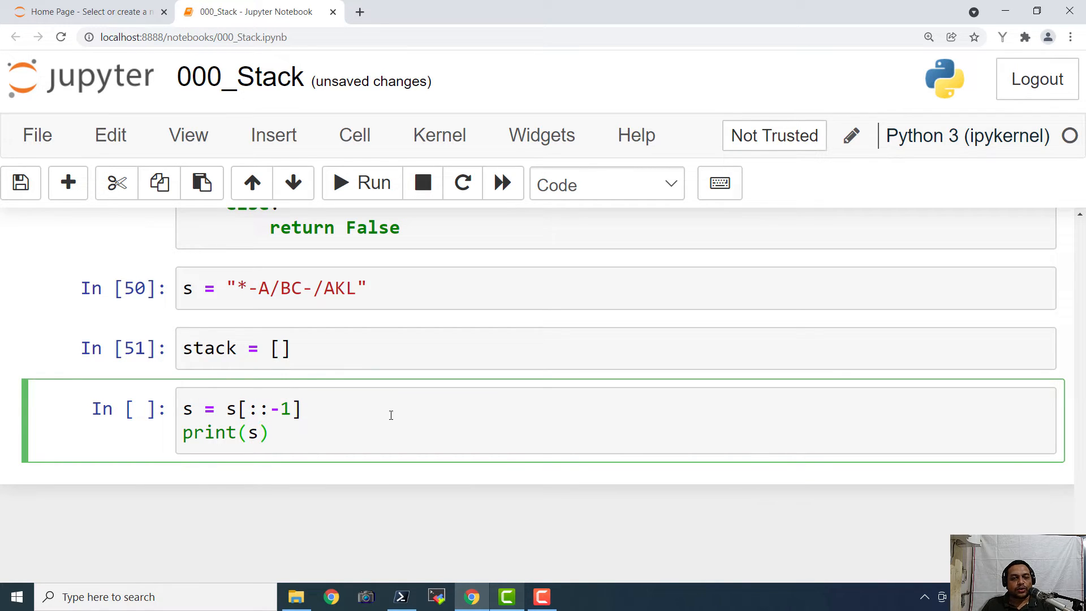
click(361, 182)
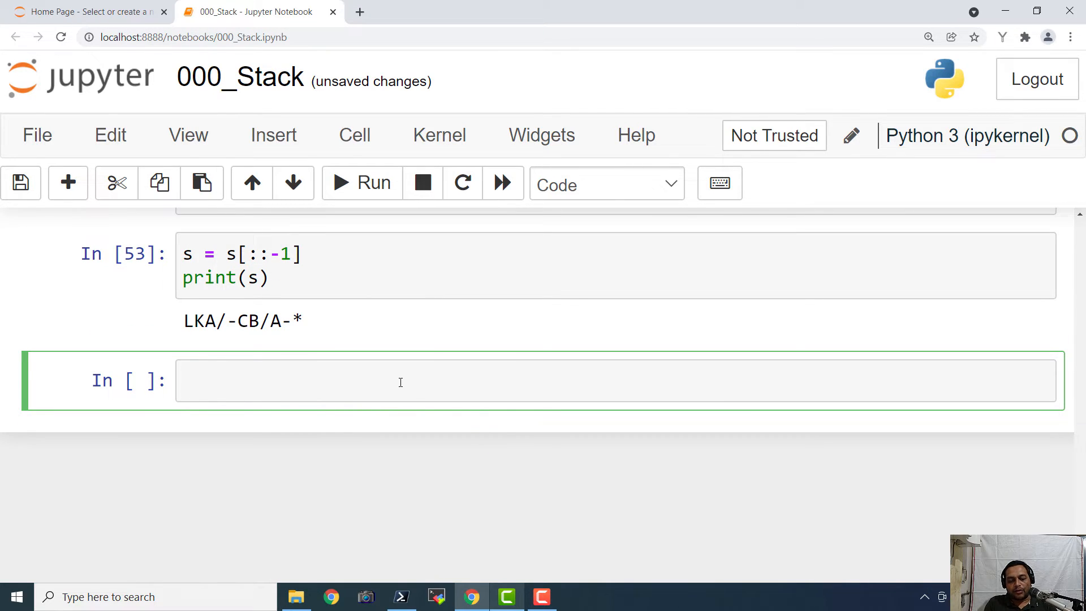
Step: Write the loop header for i in s: with an if isOperator(i): check
text(for i i)
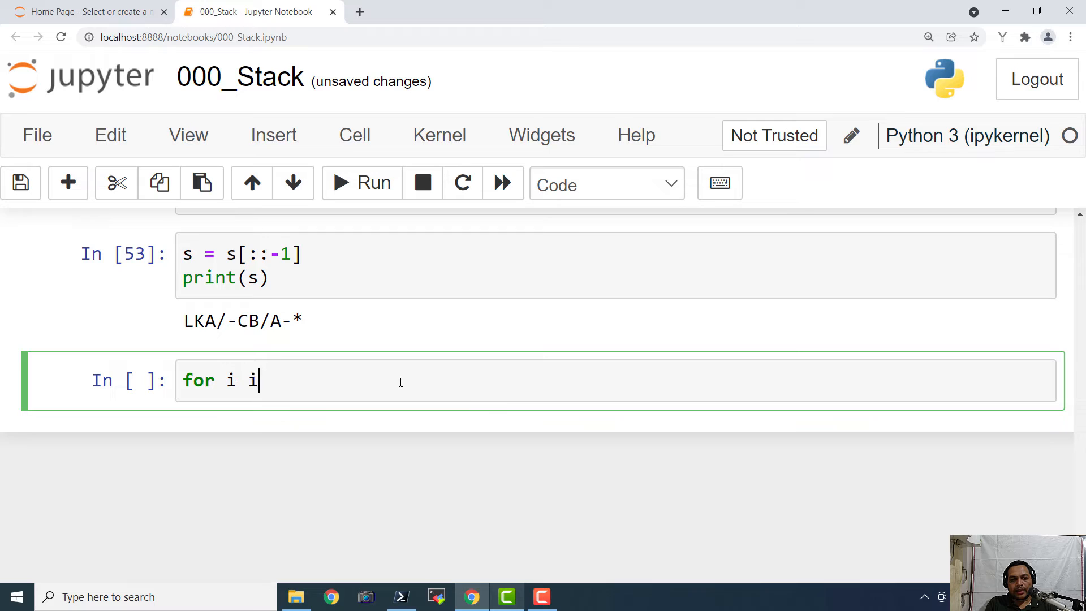
text(n s:)
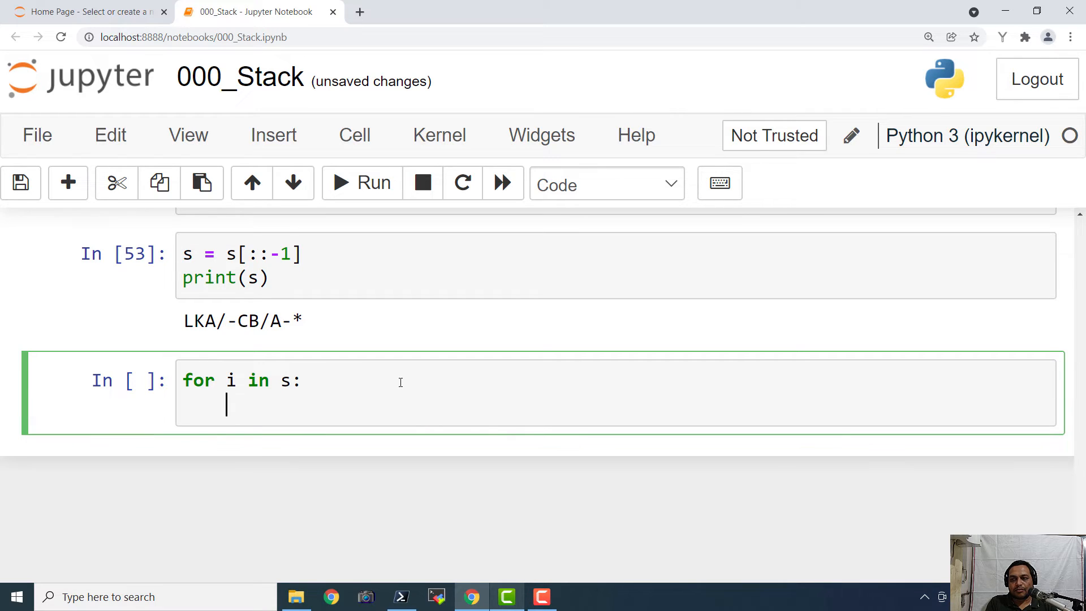
text(if i)
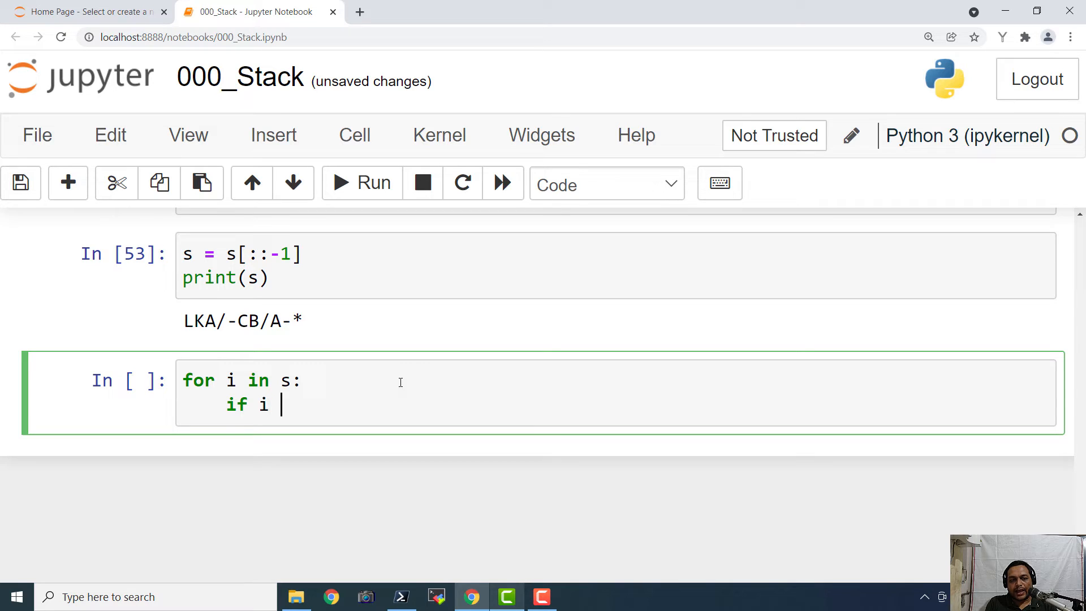
key(Backspace)
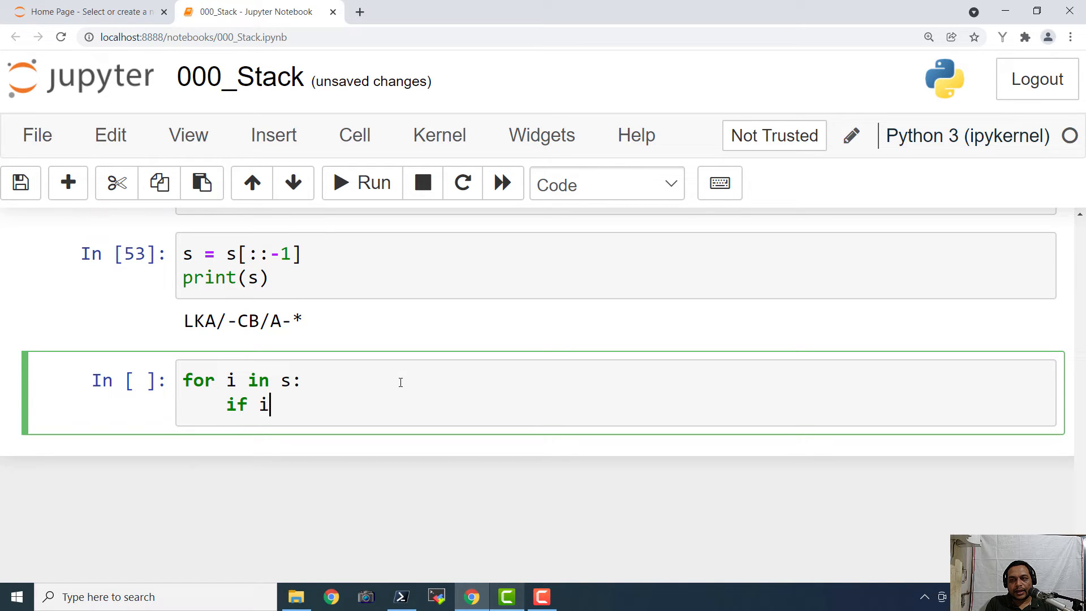
key(Backspace)
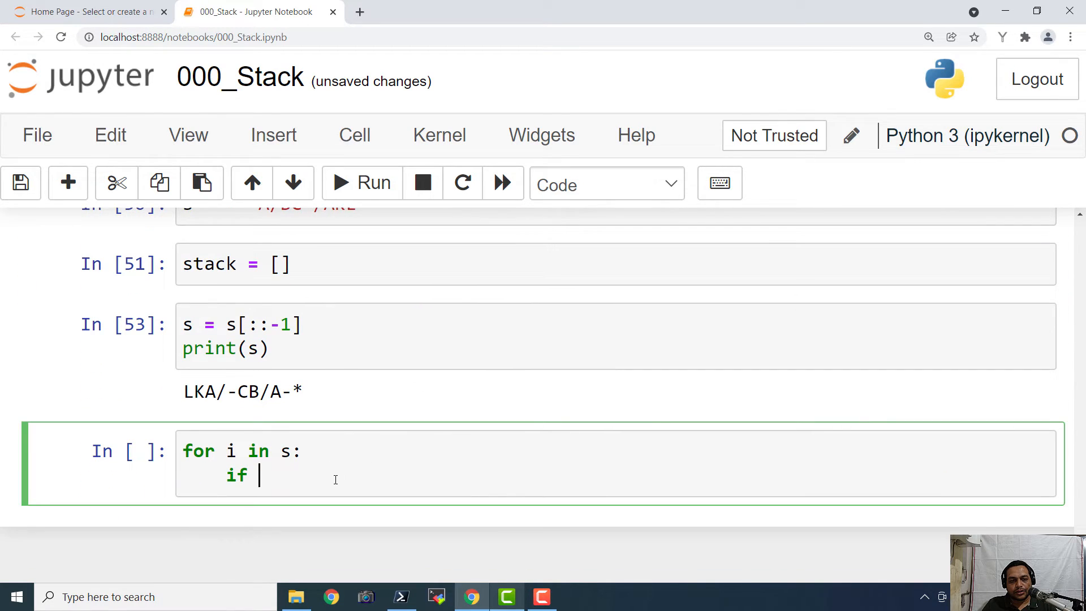
text(isOperator())
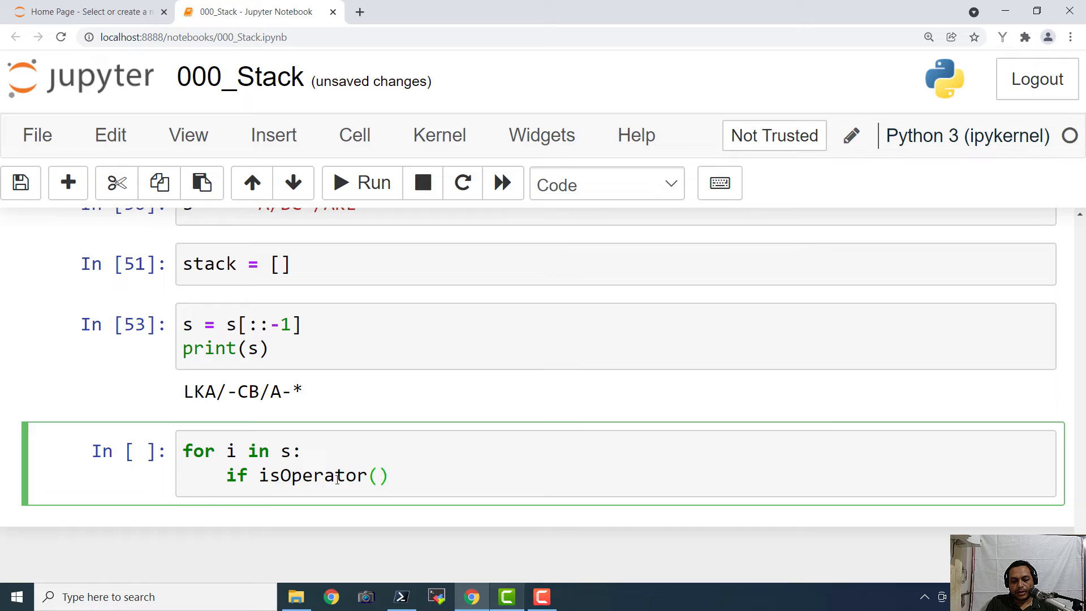
text(i)
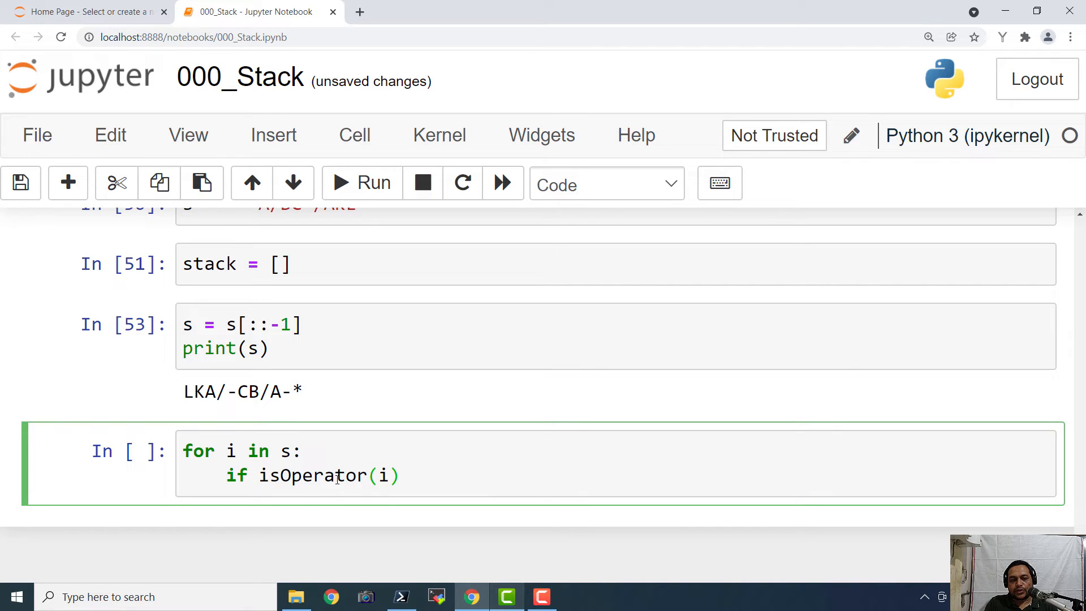
text(:)
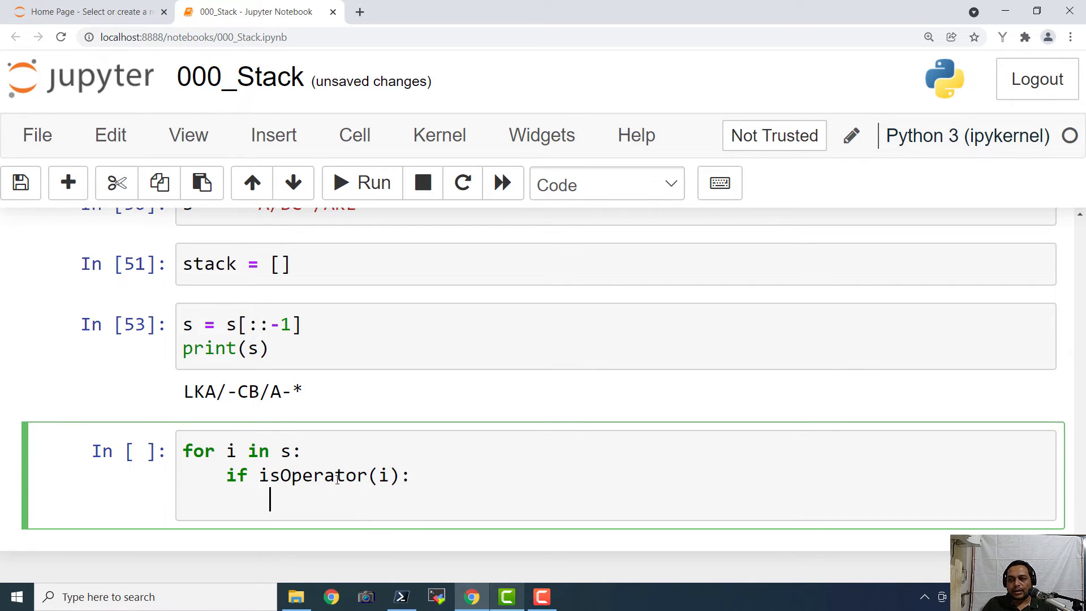
Step: Pop two operands into a and b with stack.pop()
text(a)
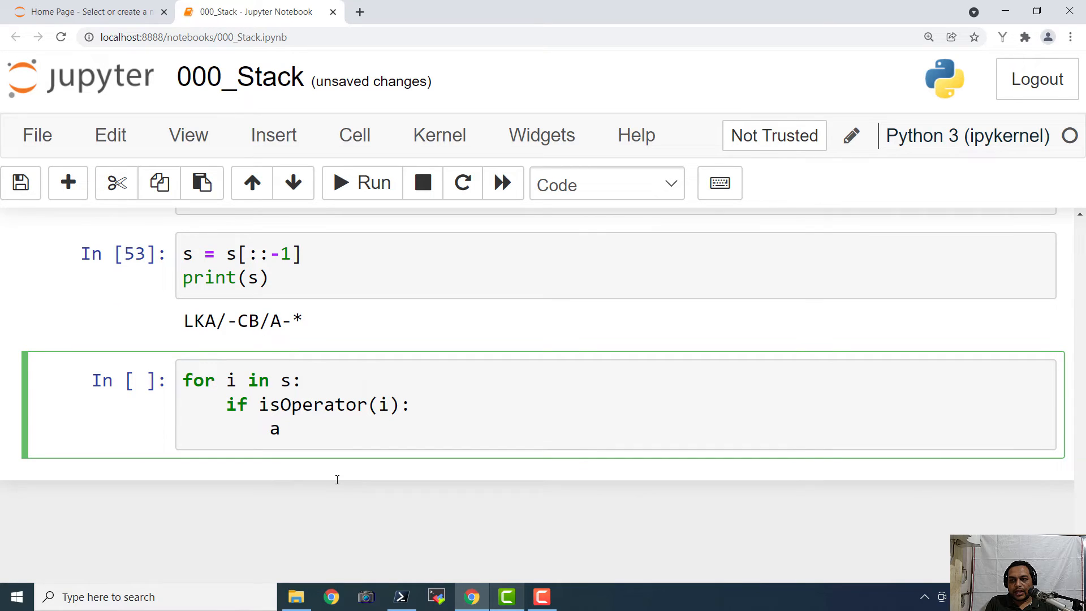
text(= s)
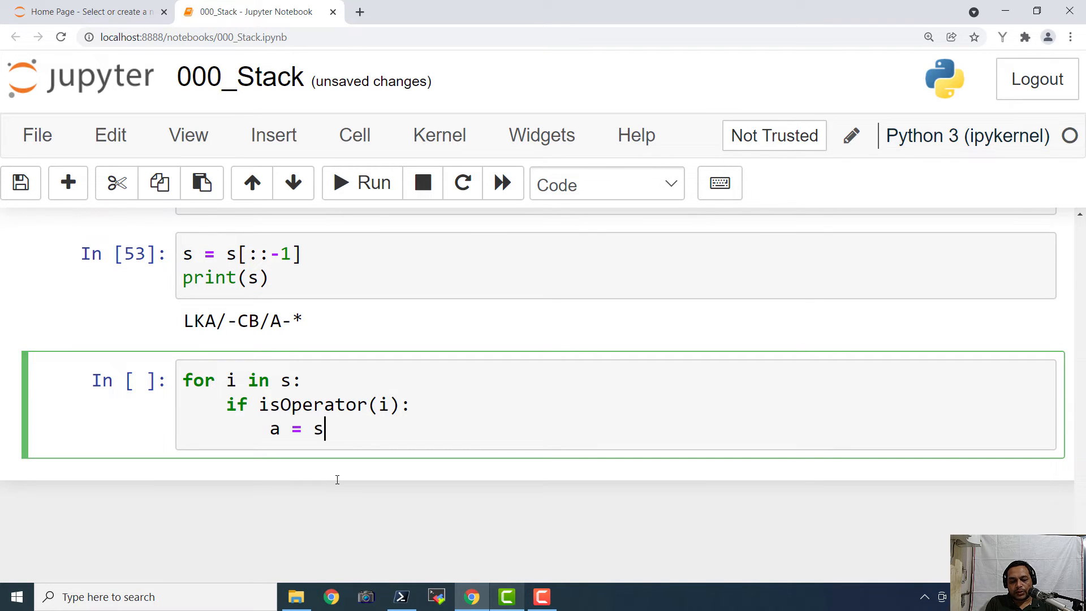
text(tack.pop()
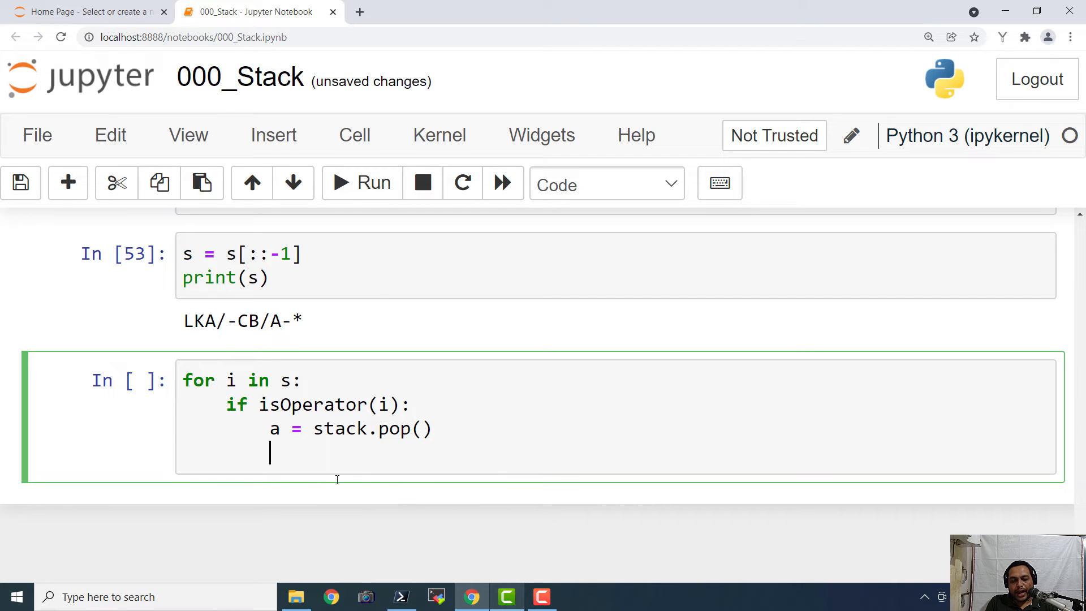
text(b = s)
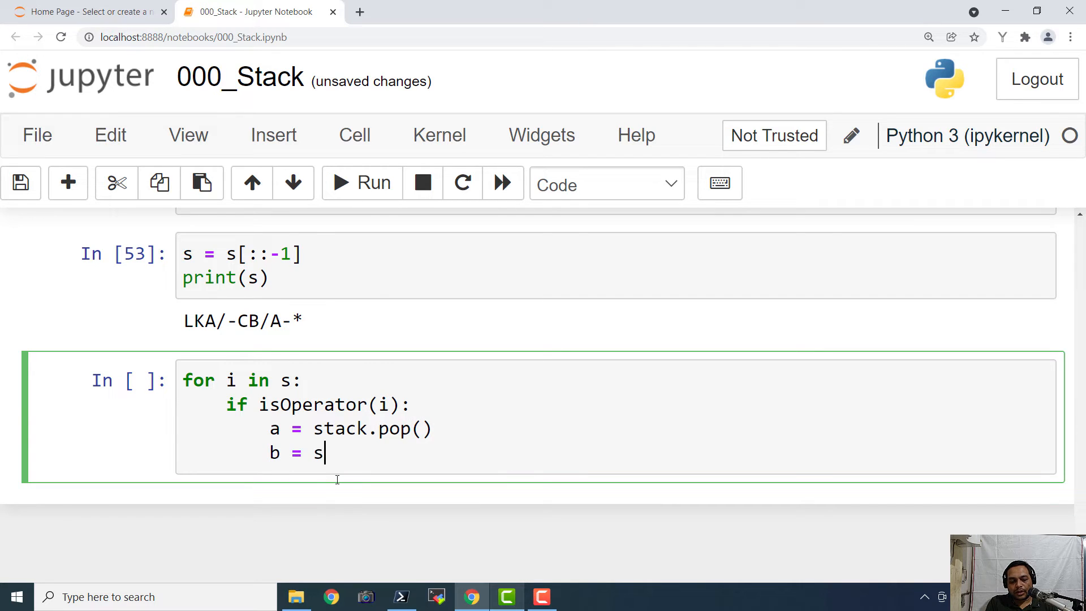
text(tack.pop)
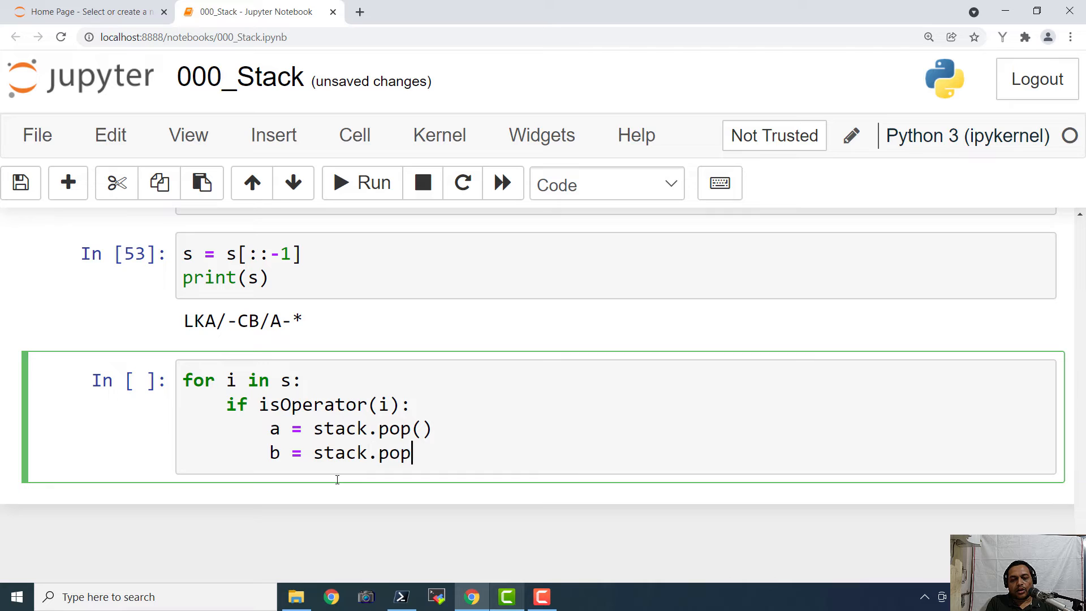
text(())
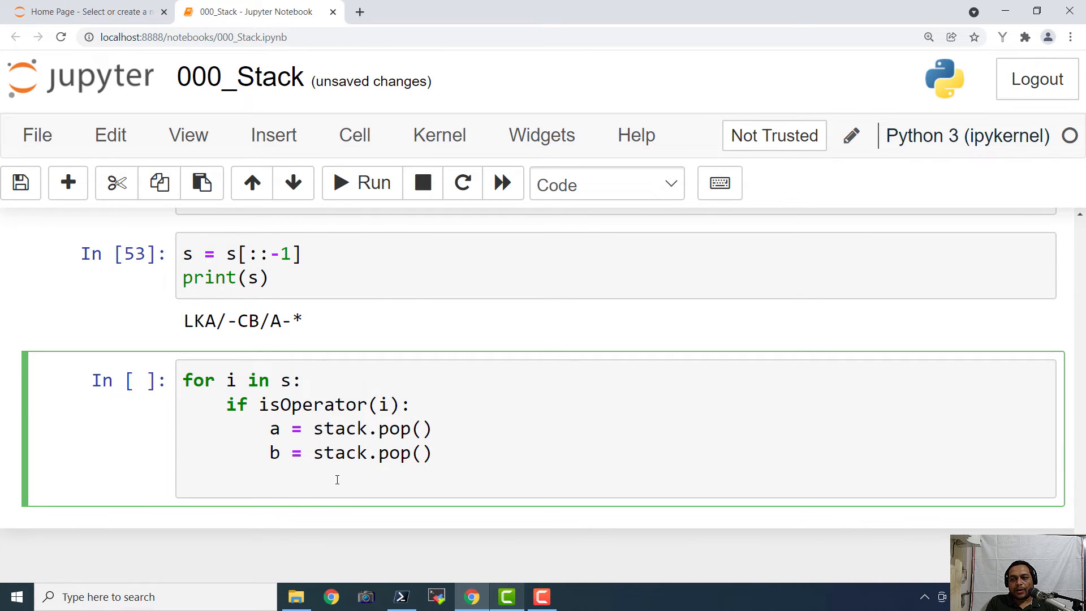
Step: Push temp = a+b+i onto the stack, else append i
text(temp =)
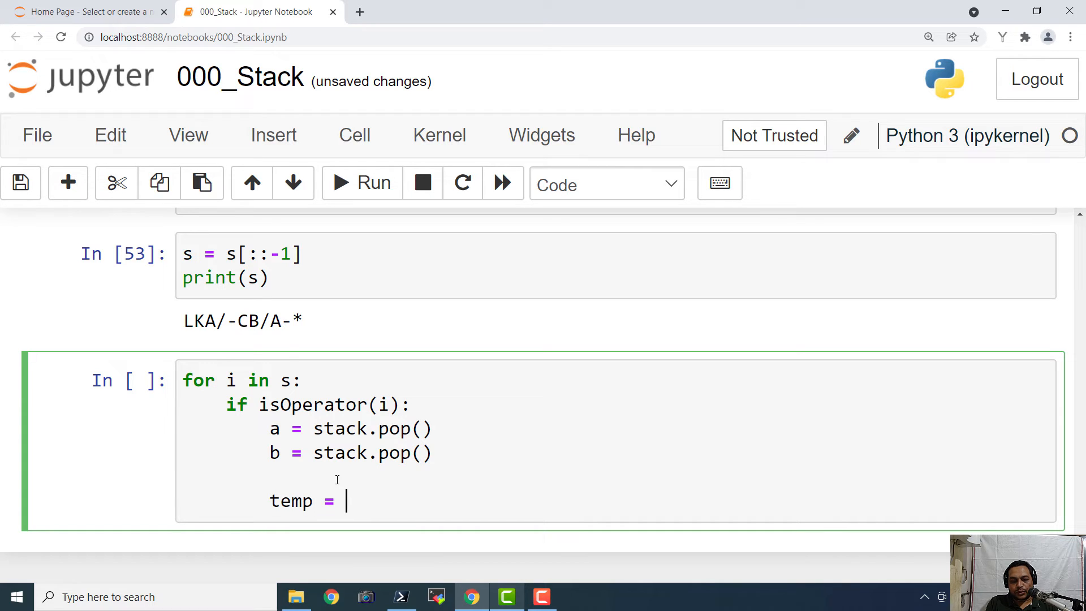
text(a+)
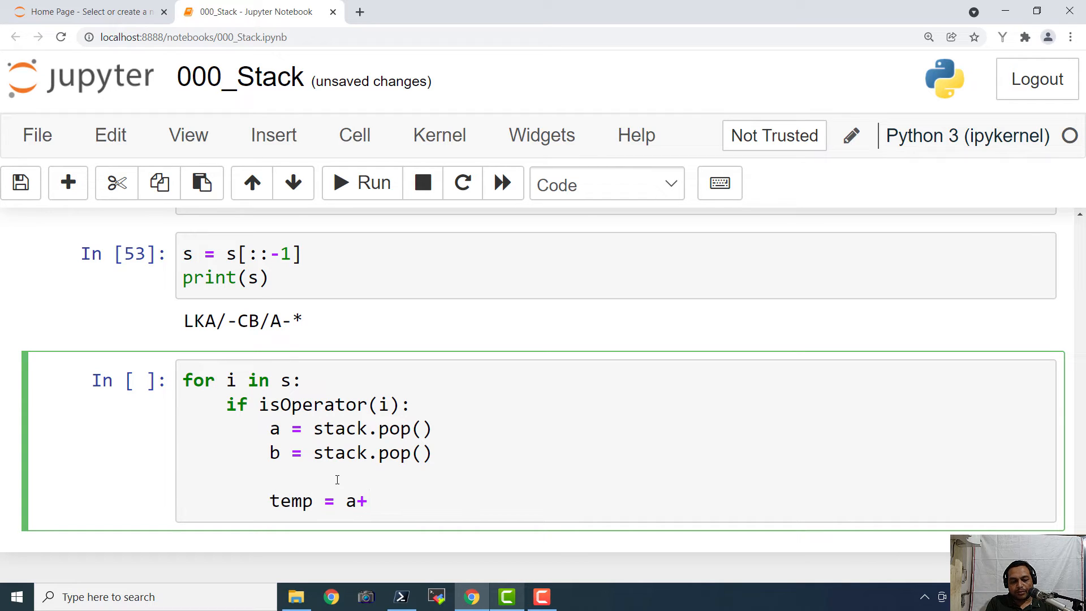
text(b+c)
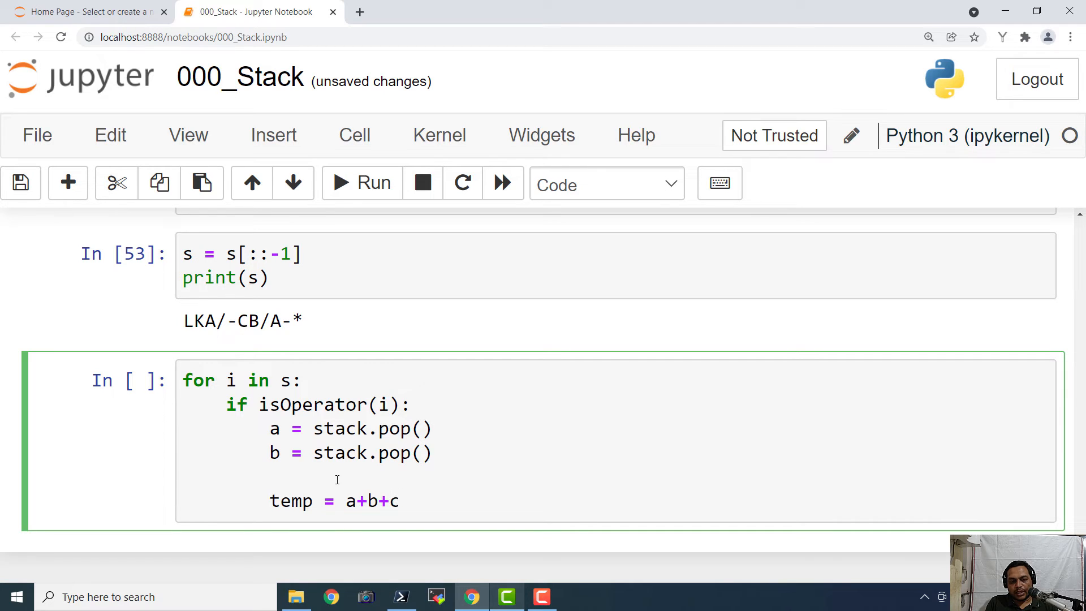
key(Backspace)
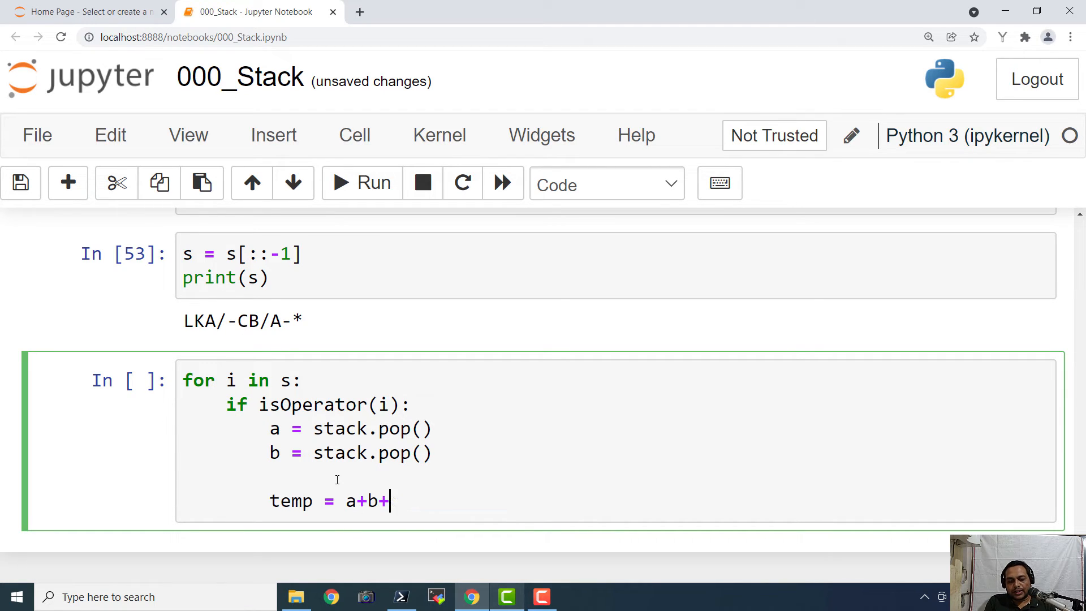
text(i)
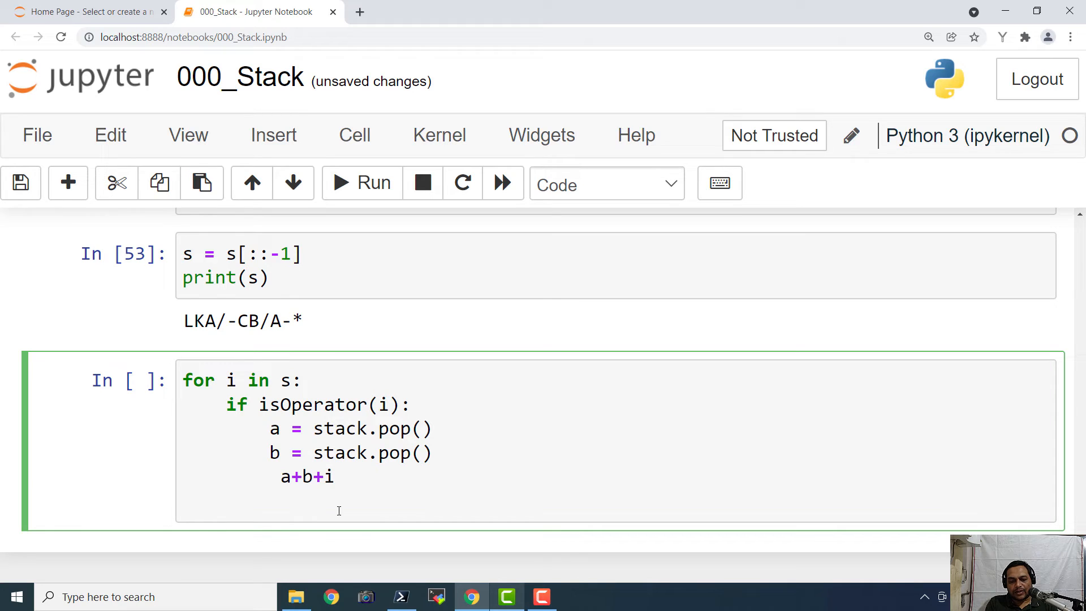
text(stack.)
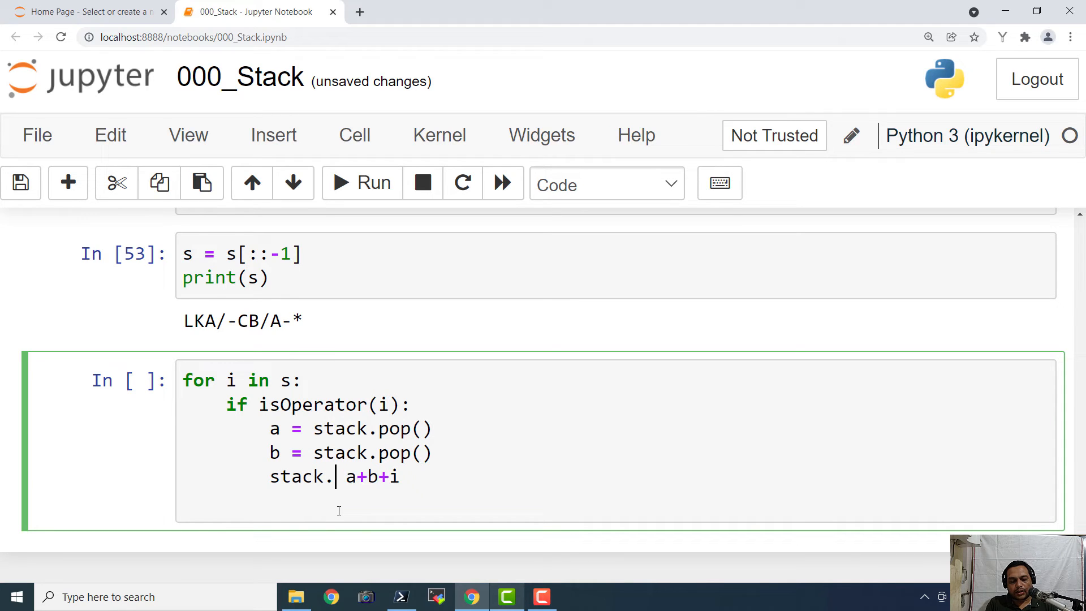
text(append())
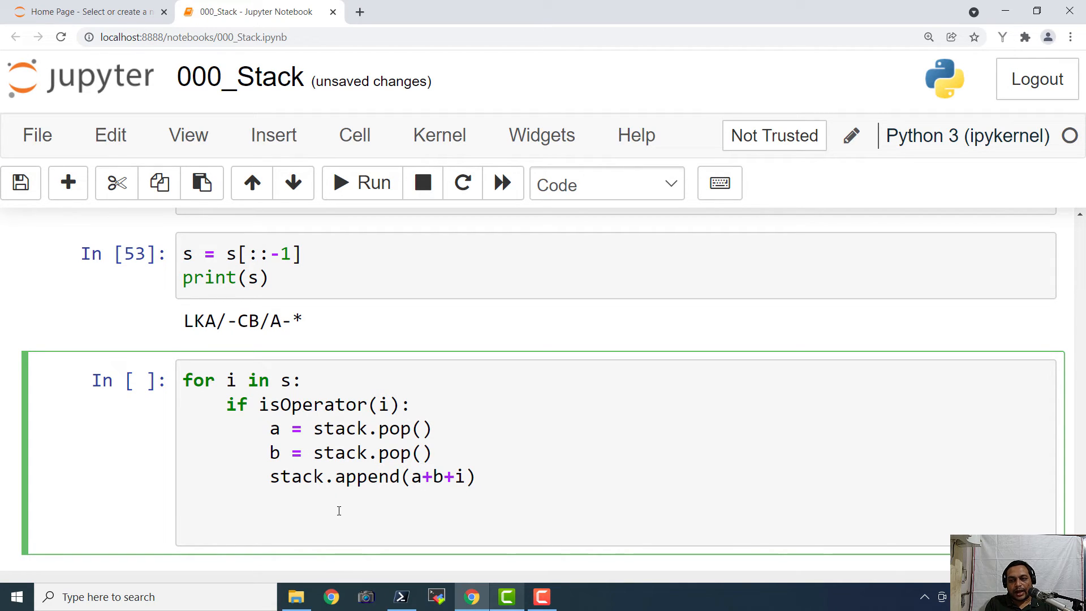
text(else:)
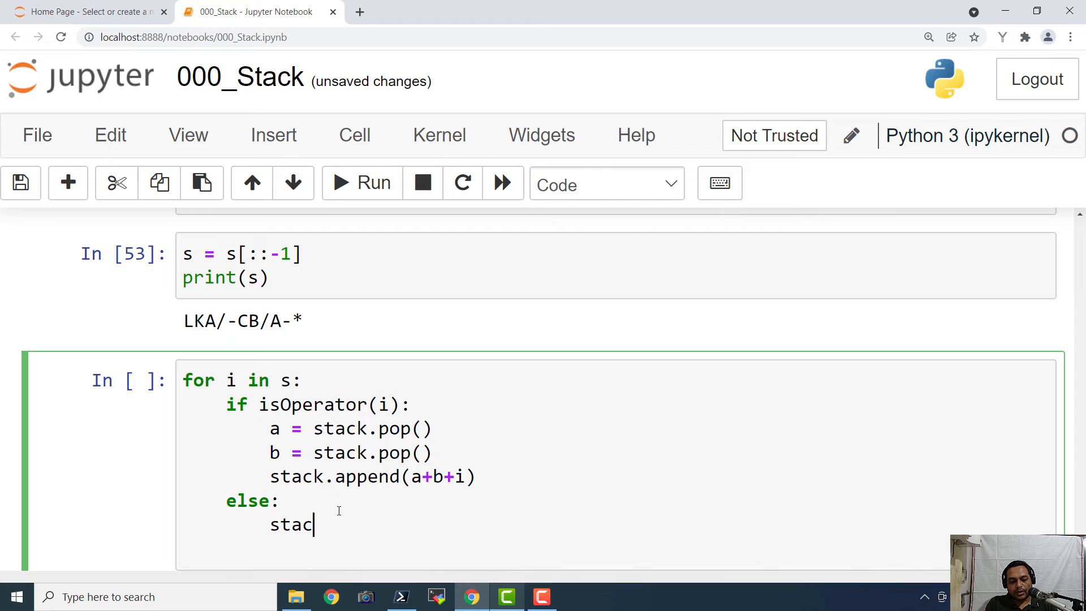
text(k.append(i)
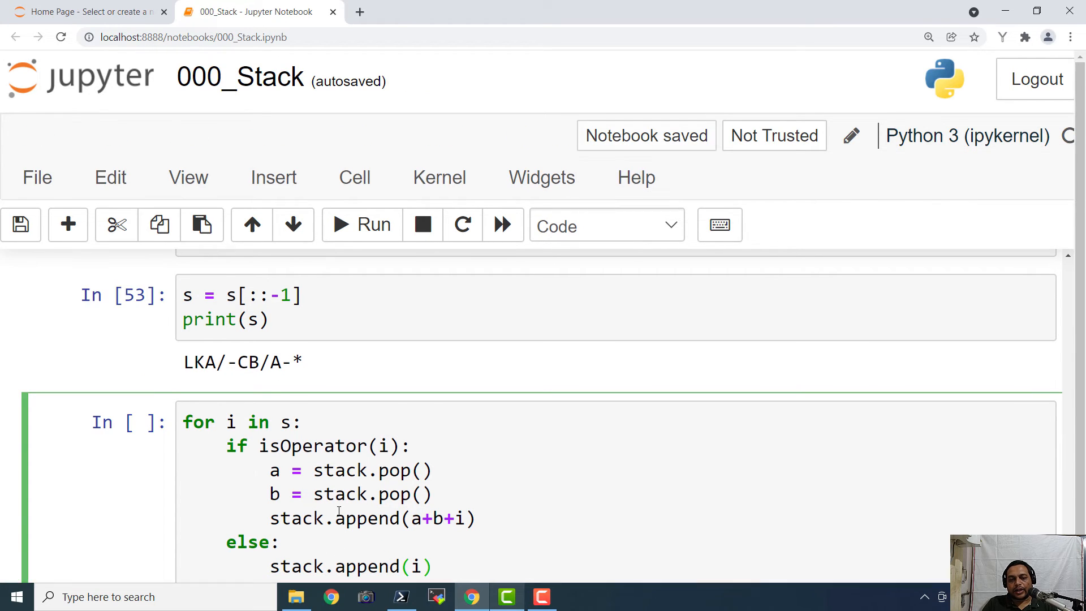
scroll(down, 3)
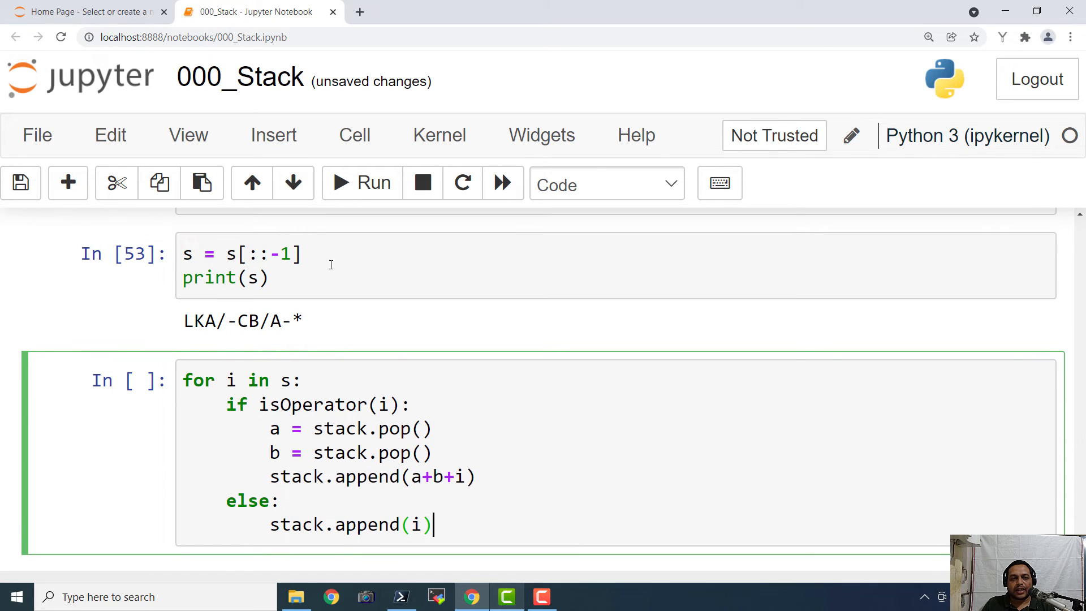
mouse_move(181, 326)
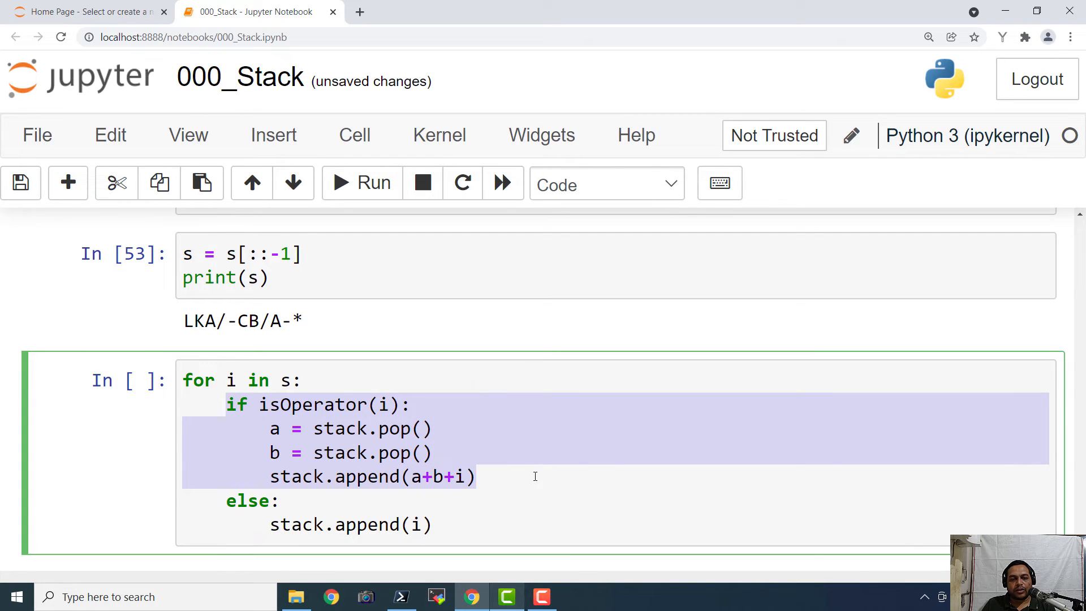
click(454, 424)
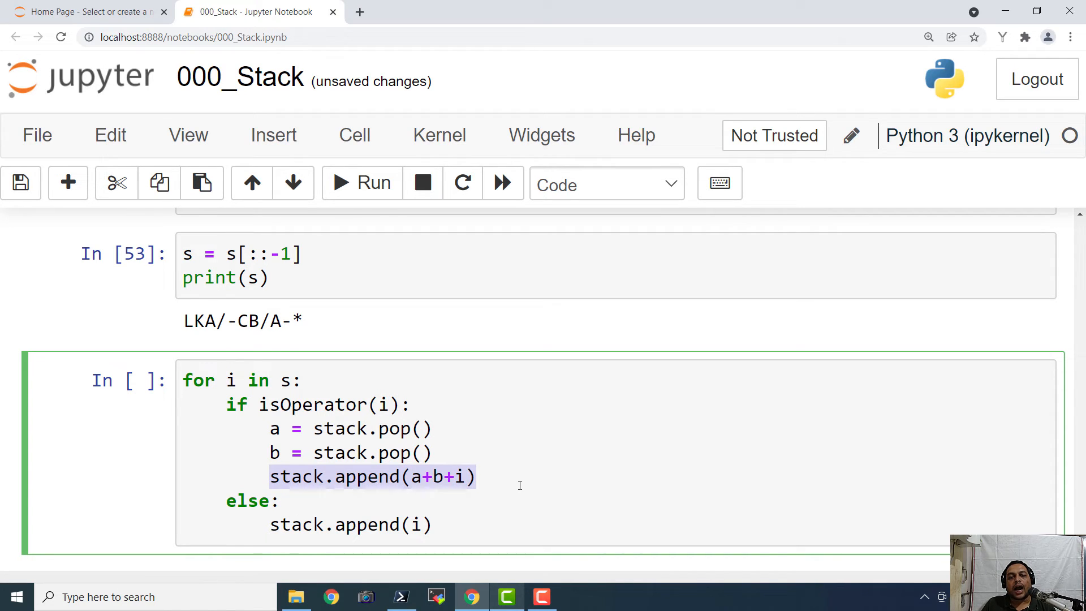
click(424, 477)
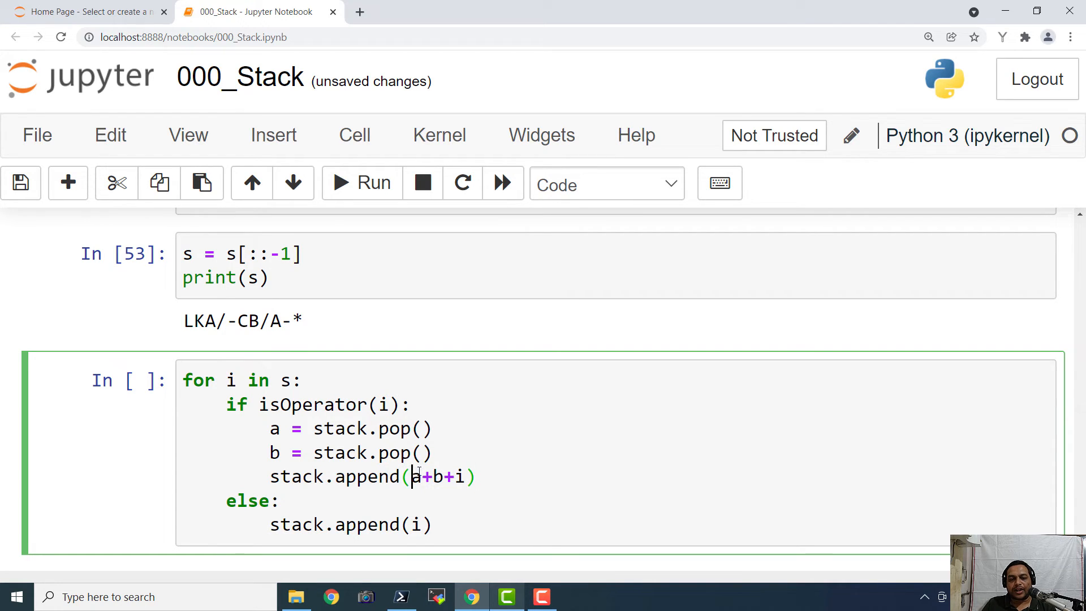
drag(413, 476, 469, 476)
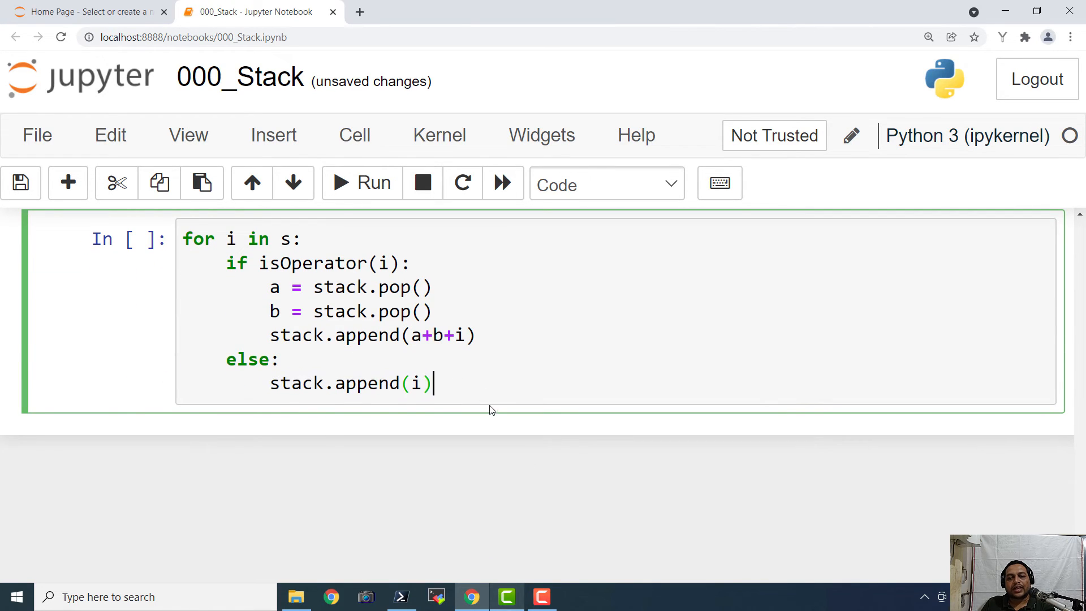
mouse_move(502, 425)
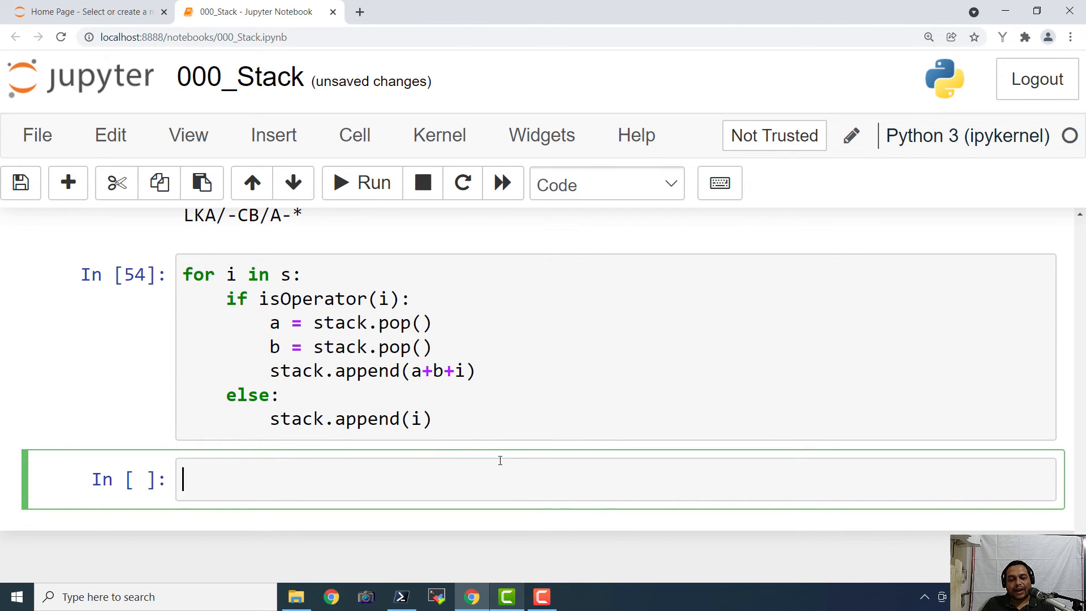
Step: Run a new print(*stack) cell, which outputs ABC/-AK/L-*
text(print()
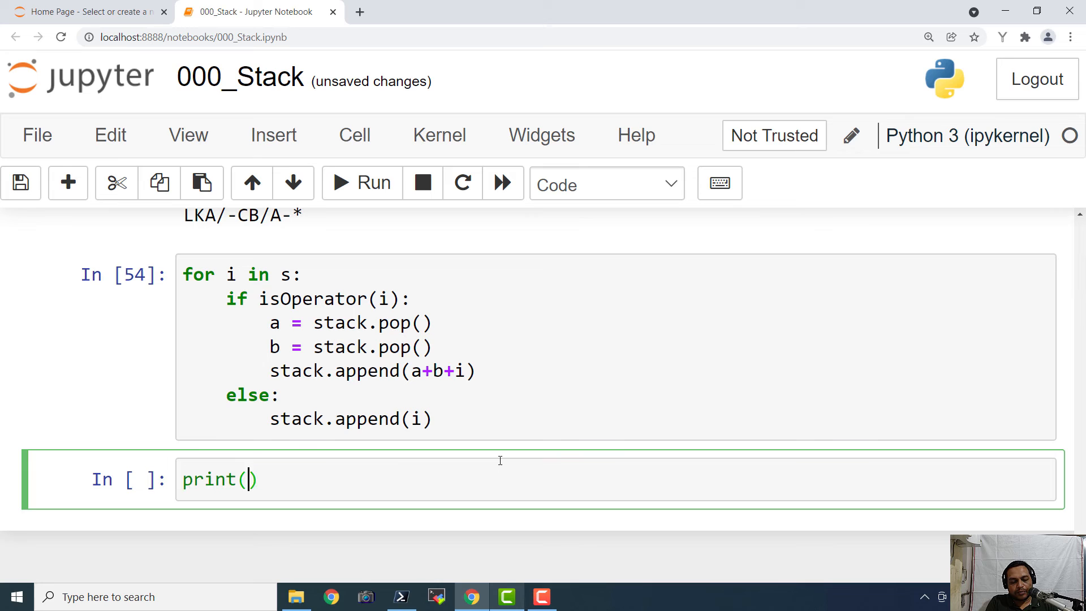
text(*stack)
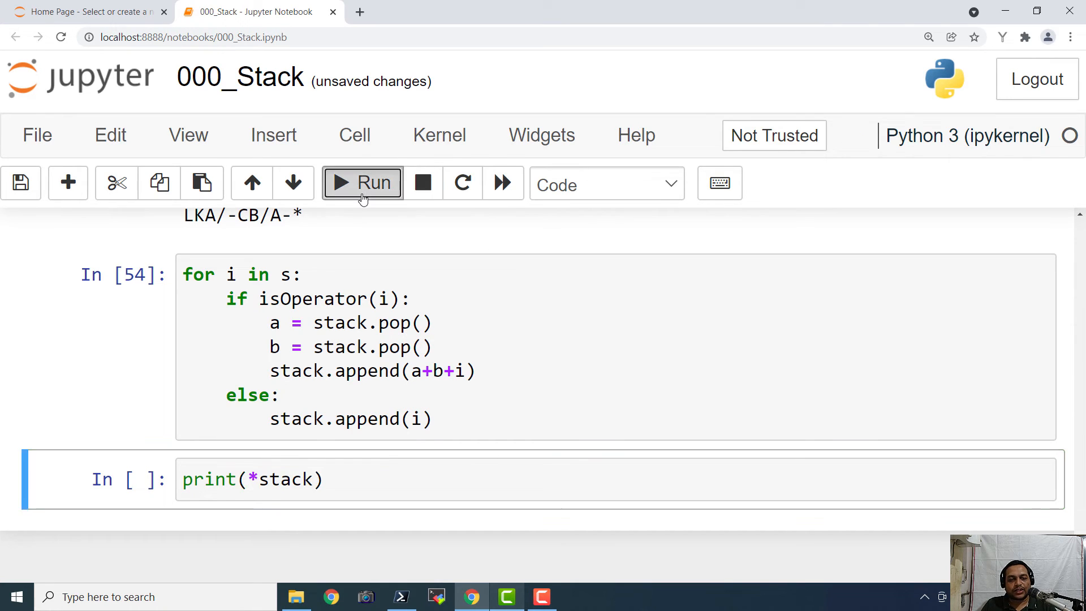
click(362, 183)
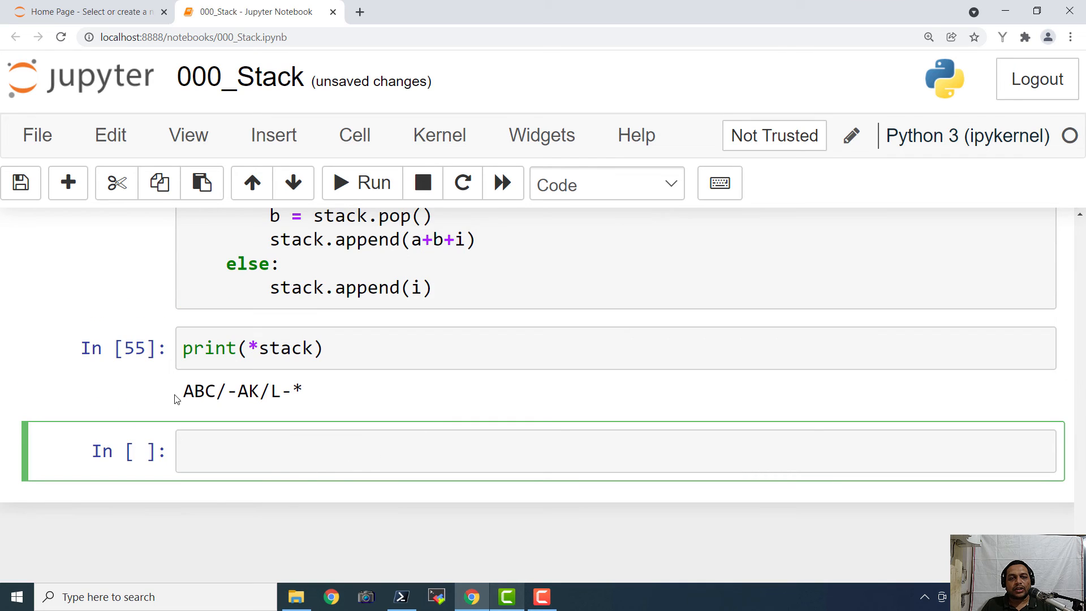
double_click(199, 391)
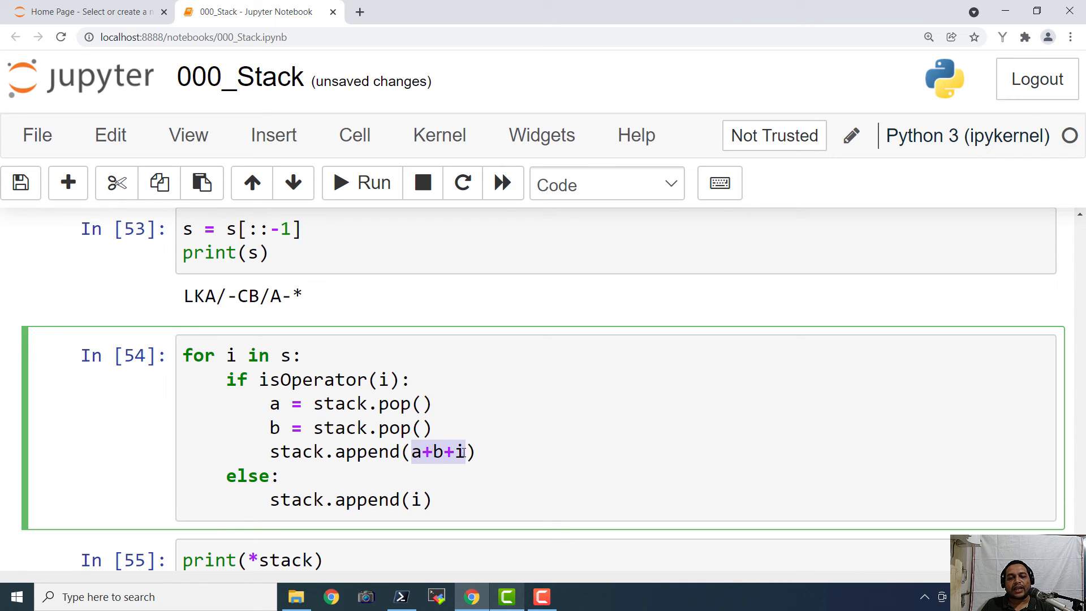
click(322, 499)
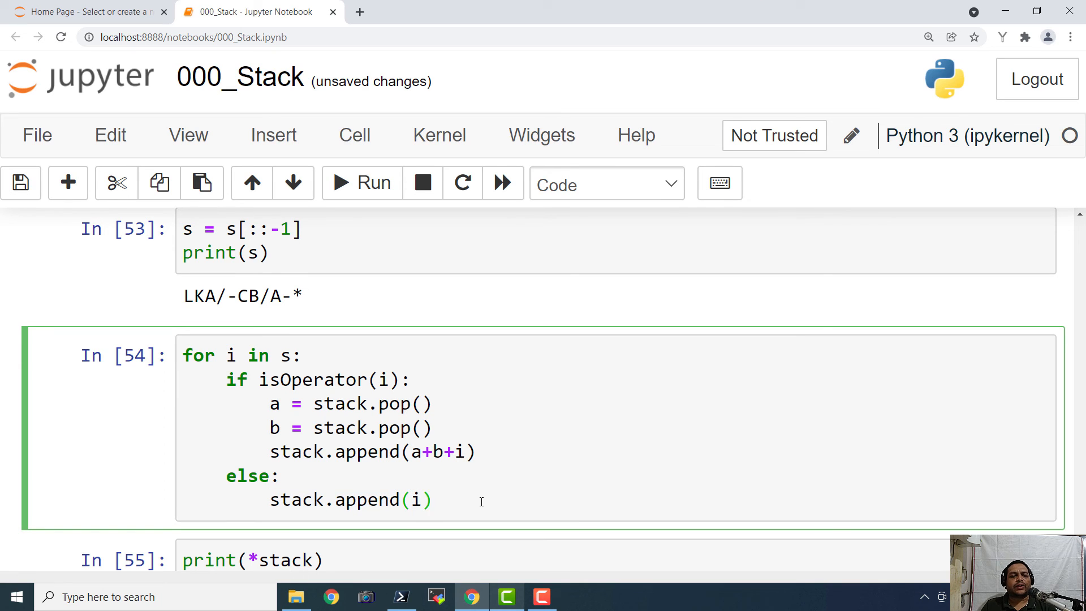
scroll(down, 3)
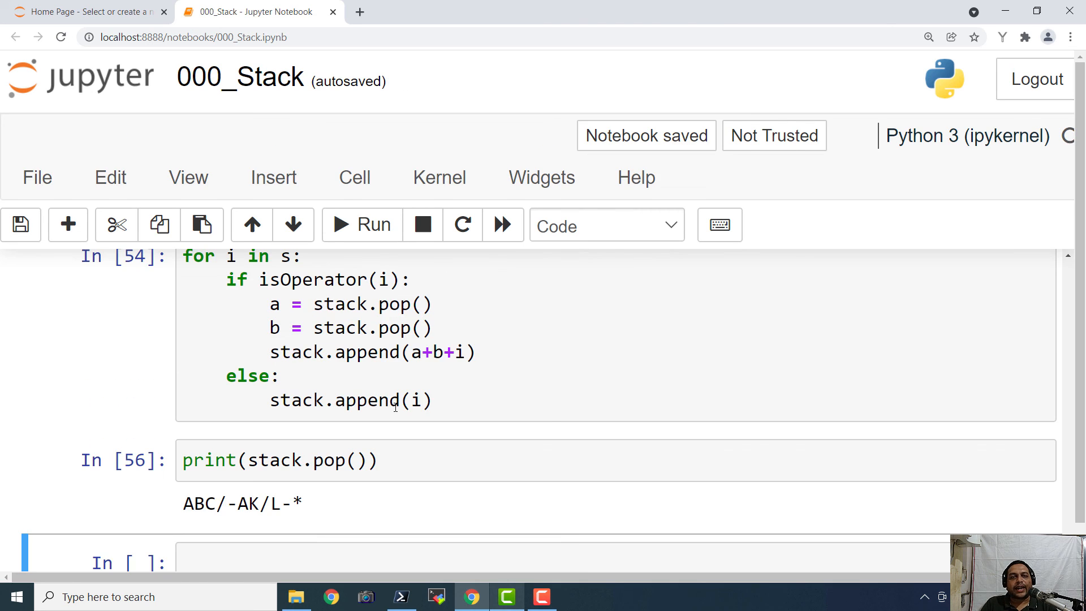
Step: Scroll down to view the print(stack.pop()) output ABC/-AK/L-*
scroll(down, 3)
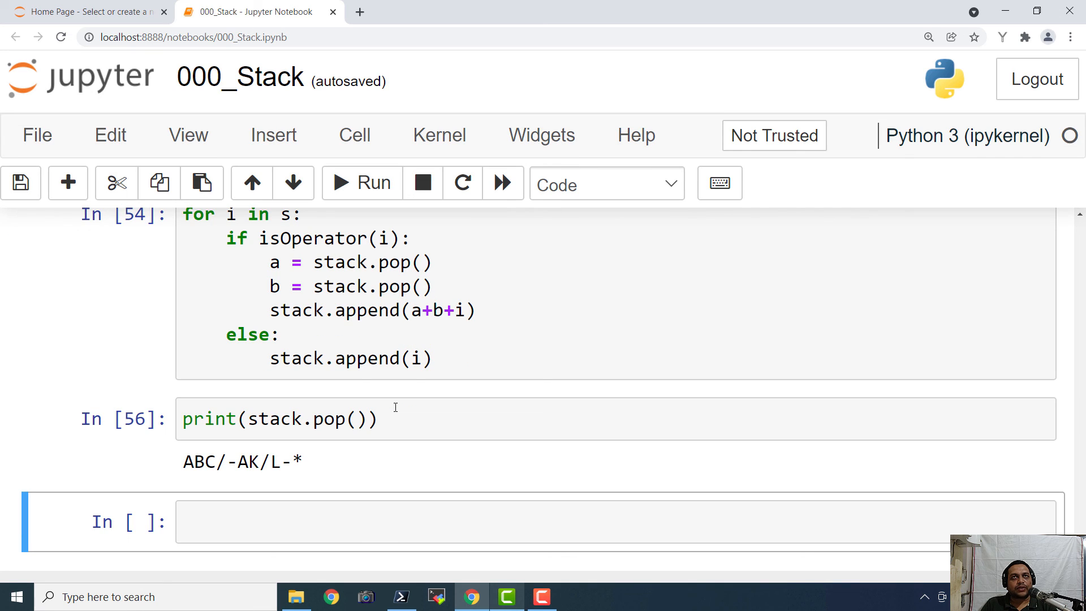